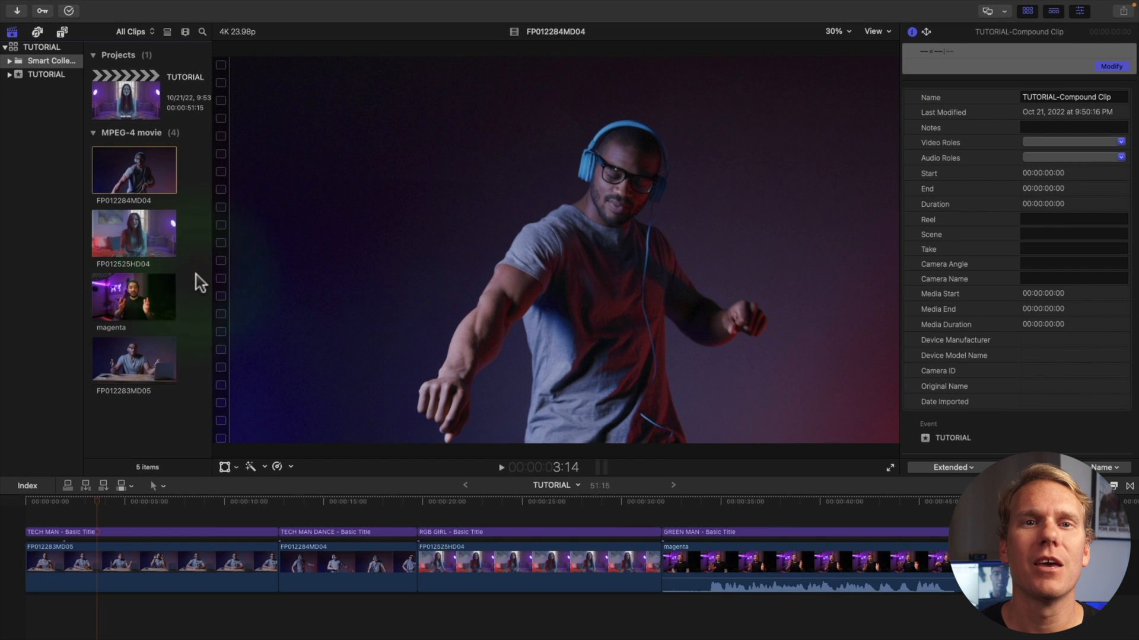
{"action": "mouse_move", "coordinate": [187, 205]}
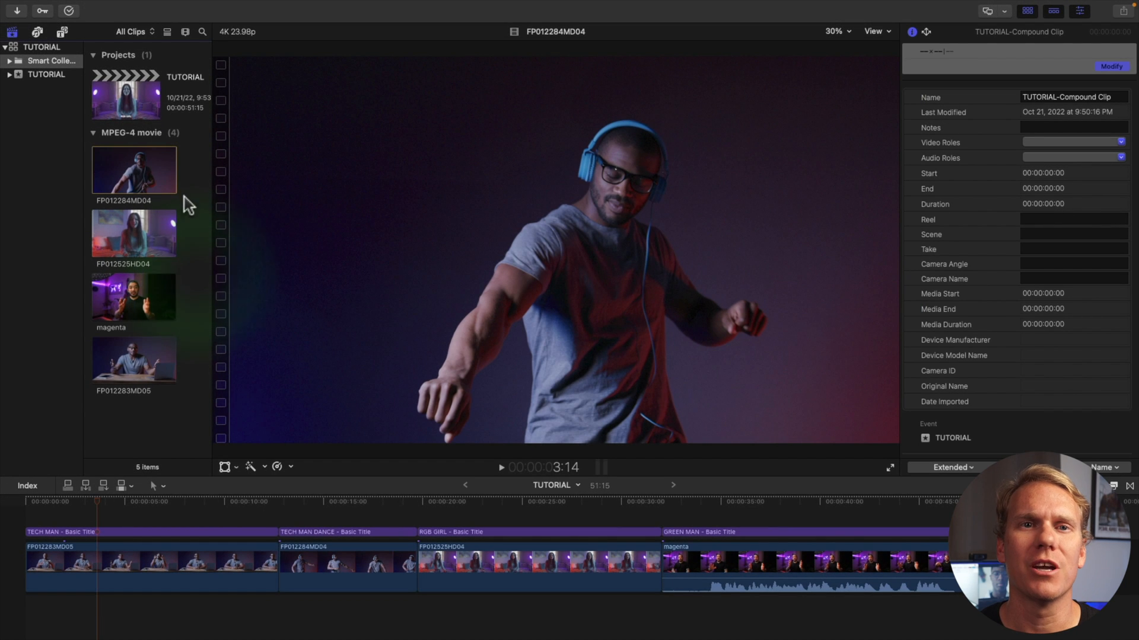
Step: Try sharing individual browser clips FP012284MD04 and FP012525HD04, then clear the selection
{"action": "left_click", "coordinate": [134, 170]}
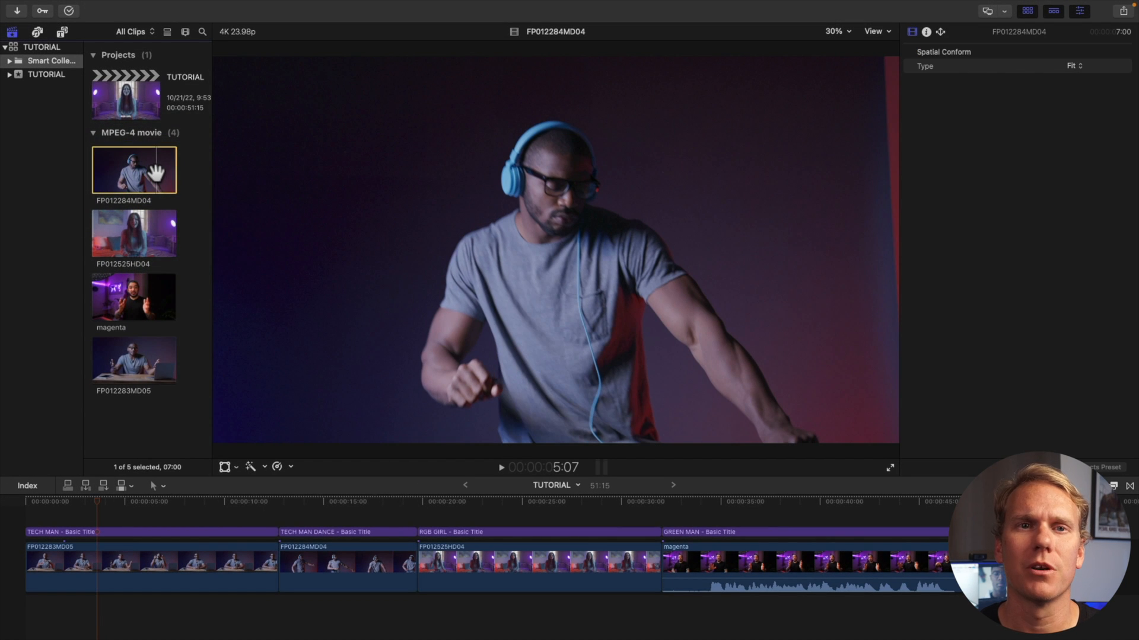
{"action": "mouse_move", "coordinate": [1117, 20]}
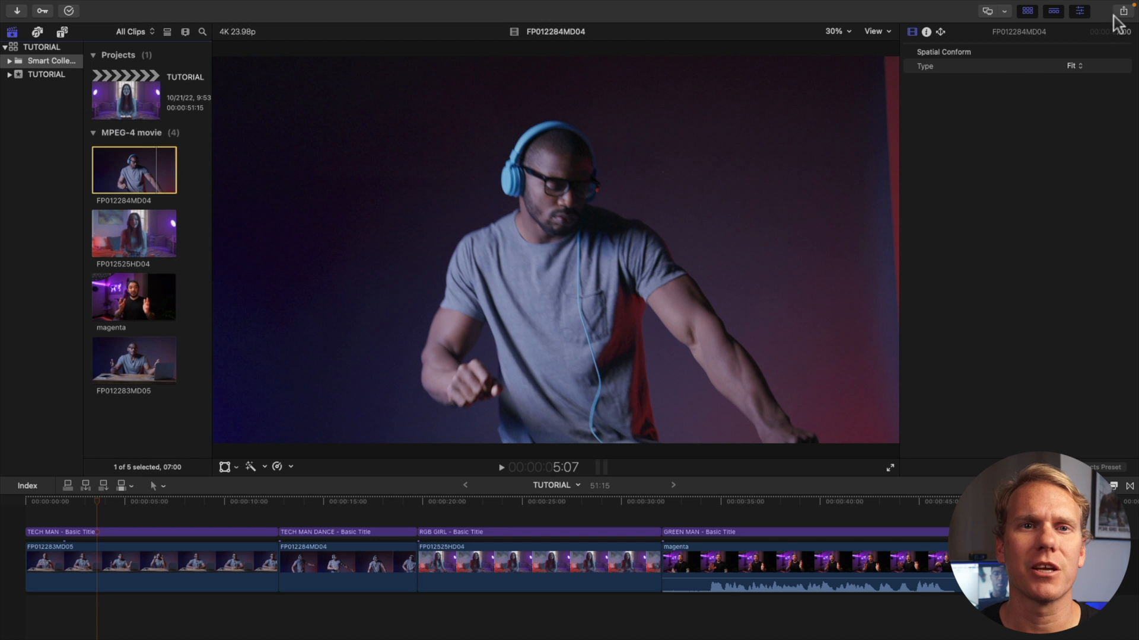
{"action": "left_click", "coordinate": [1122, 11]}
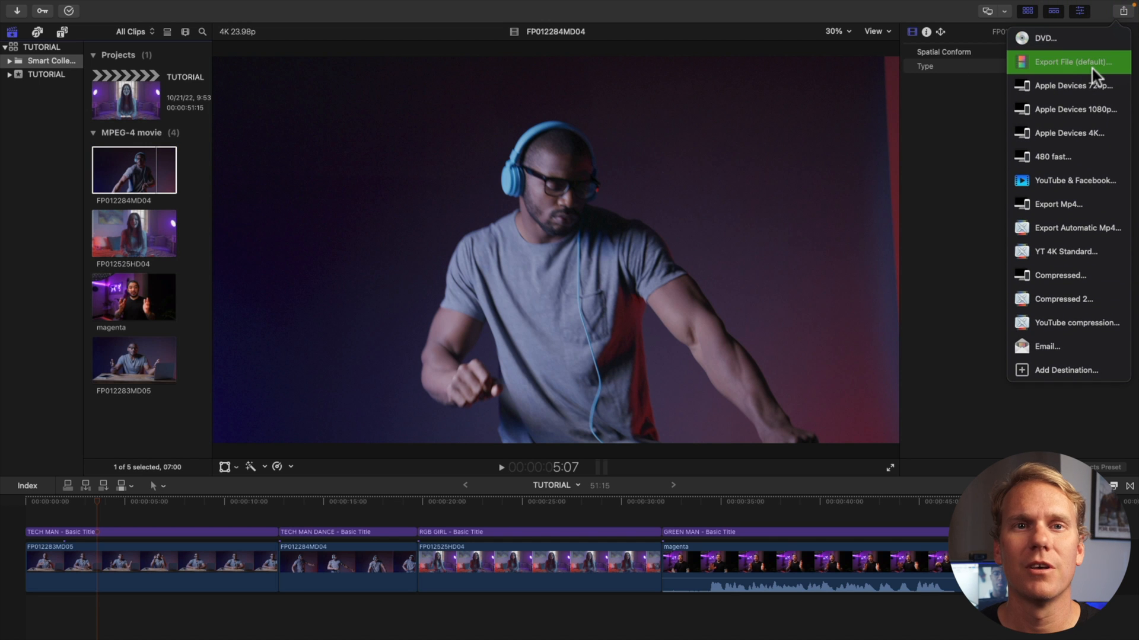
{"action": "left_click", "coordinate": [134, 233]}
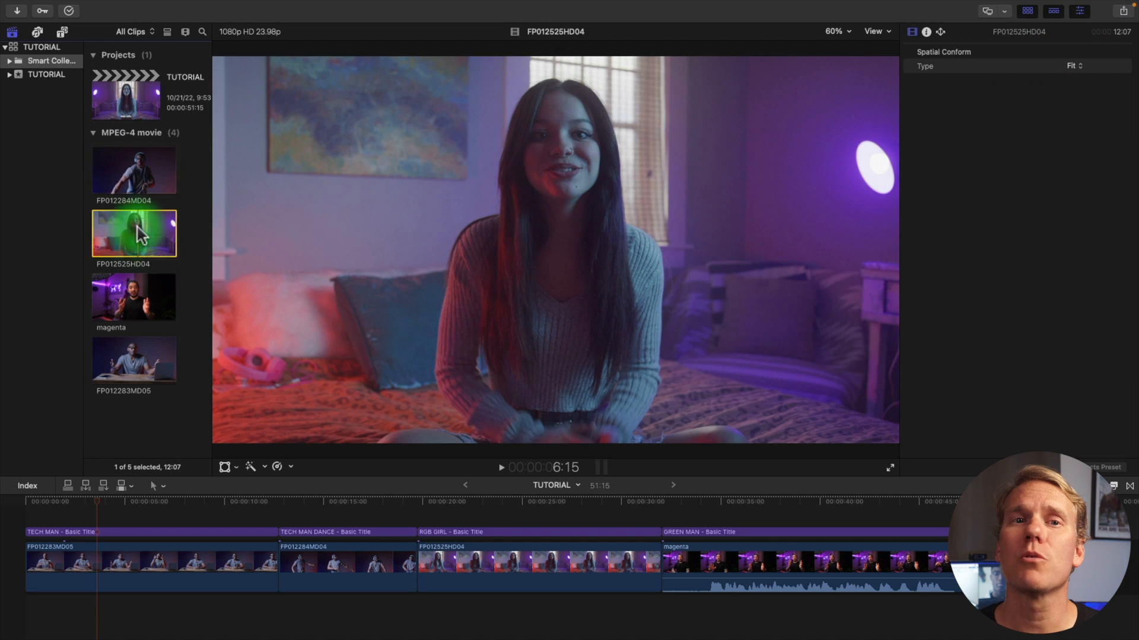
{"action": "key", "text": "cmd+e"}
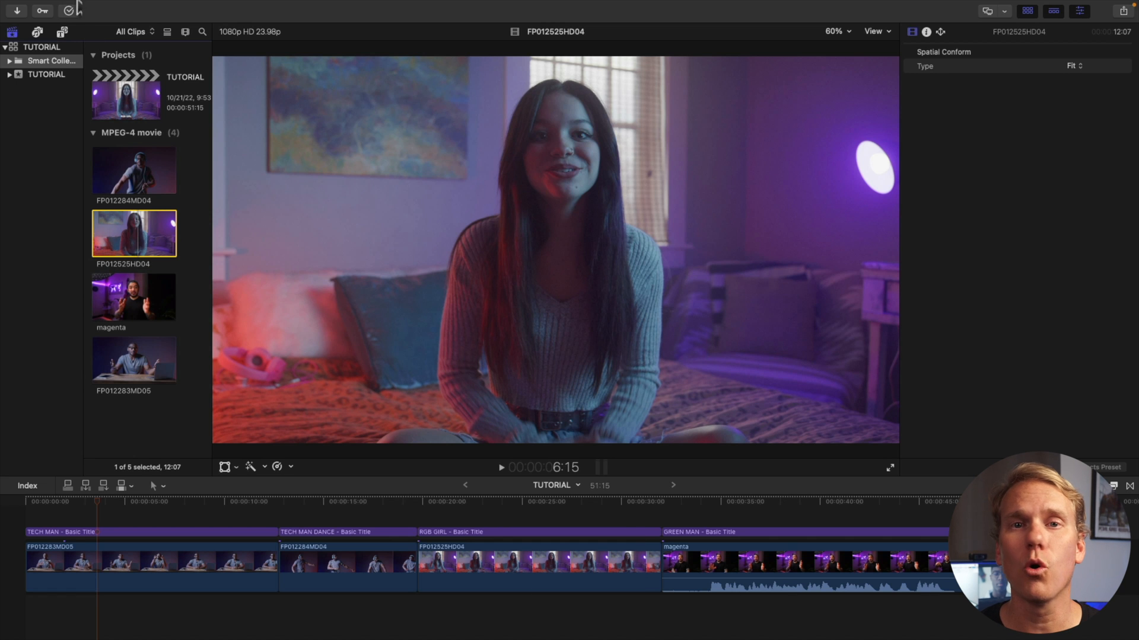
{"action": "left_click", "coordinate": [99, 7]}
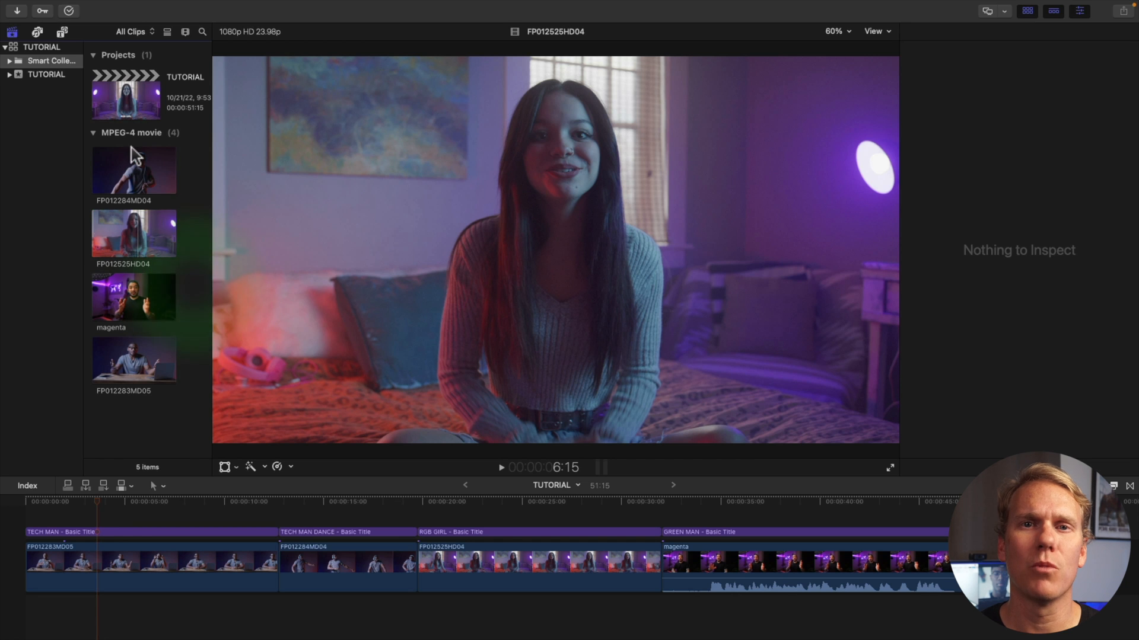
Step: Select three browser clips and start a YouTube & Facebook share, then cancel it
{"action": "left_click", "coordinate": [134, 169]}
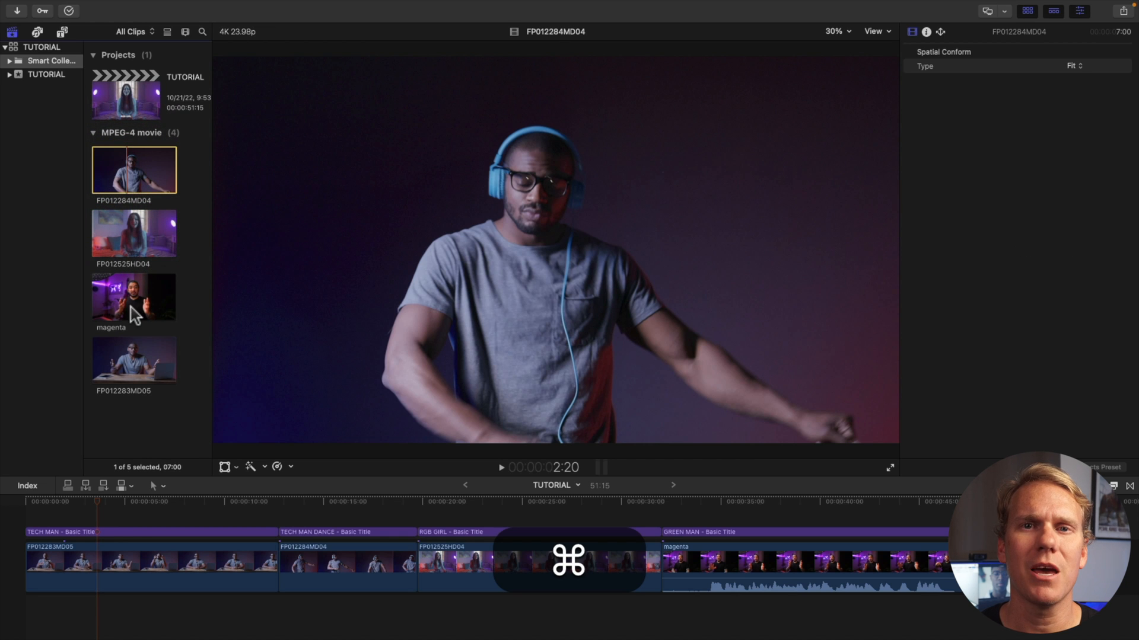
{"action": "left_click", "coordinate": [134, 360]}
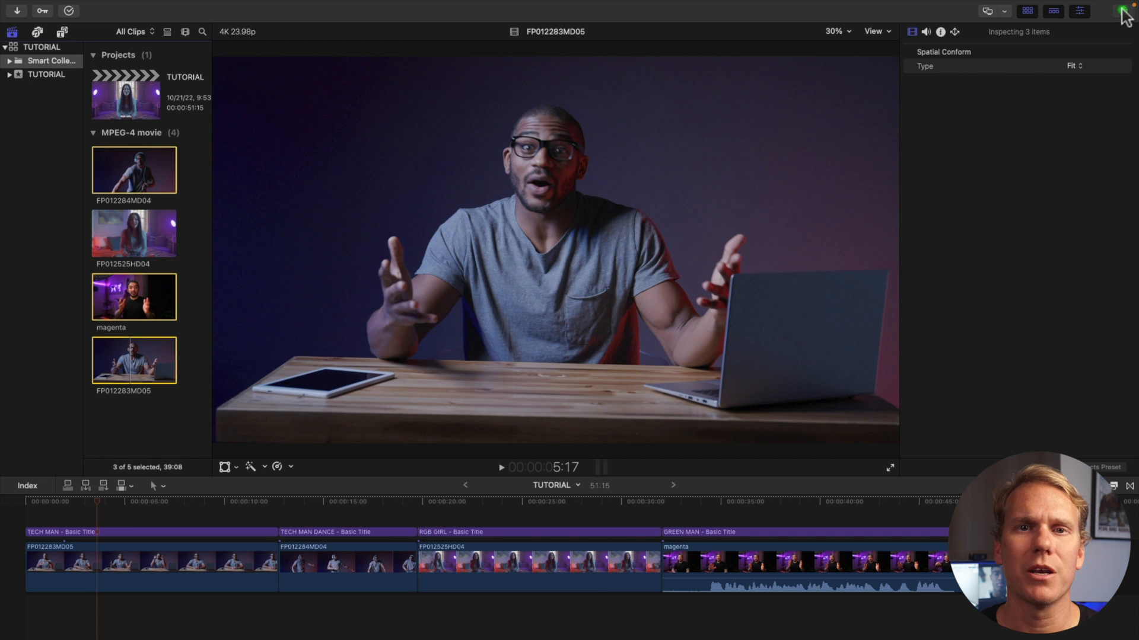
{"action": "left_click", "coordinate": [1126, 11]}
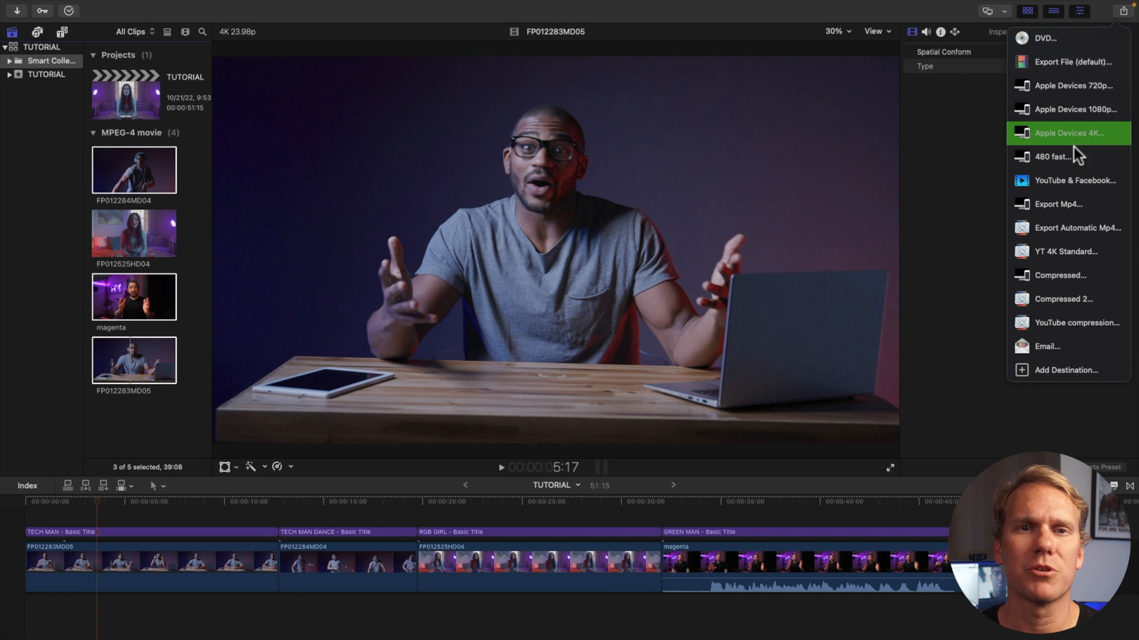
{"action": "left_click", "coordinate": [1075, 180]}
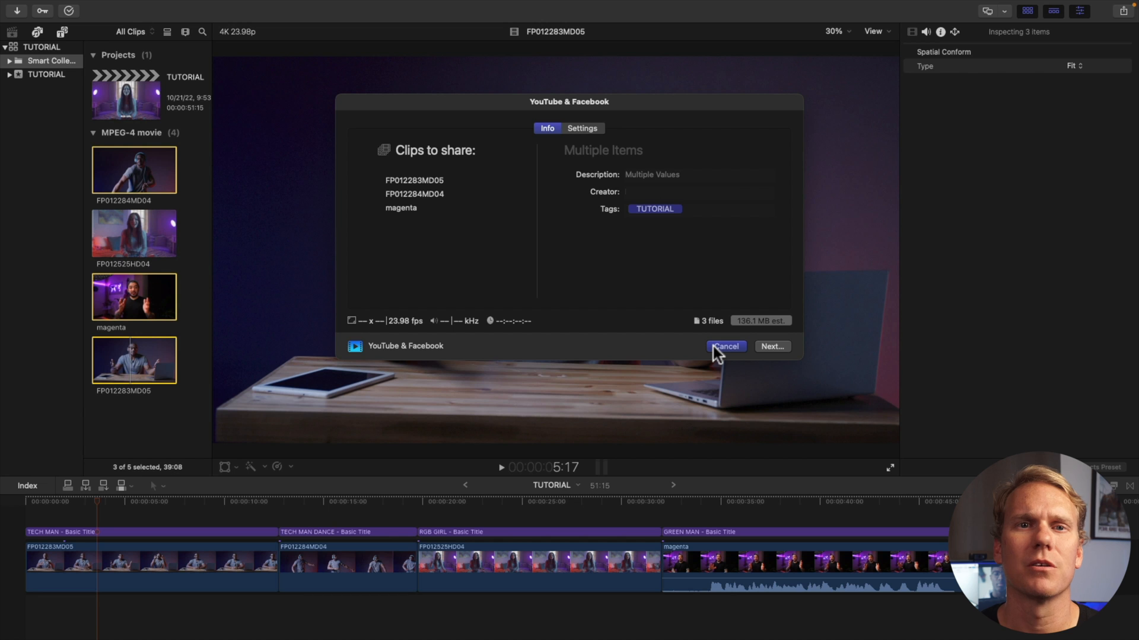
{"action": "left_click", "coordinate": [725, 347]}
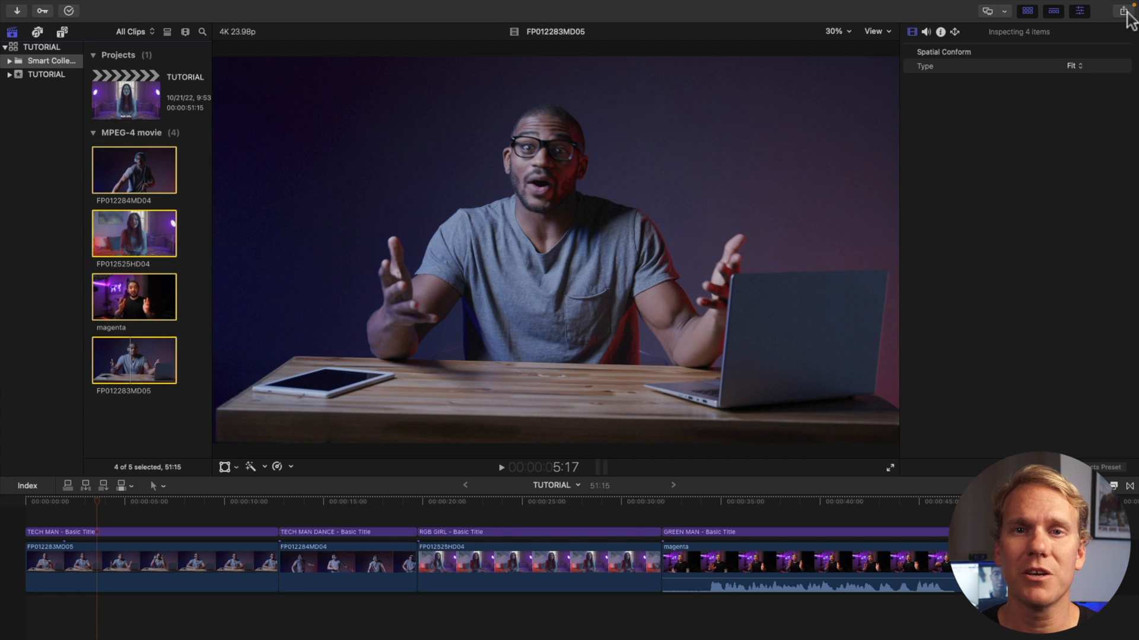
Step: Dismiss the share menu and mark a range over the first TECH MAN timeline clip
{"action": "left_click", "coordinate": [1128, 11]}
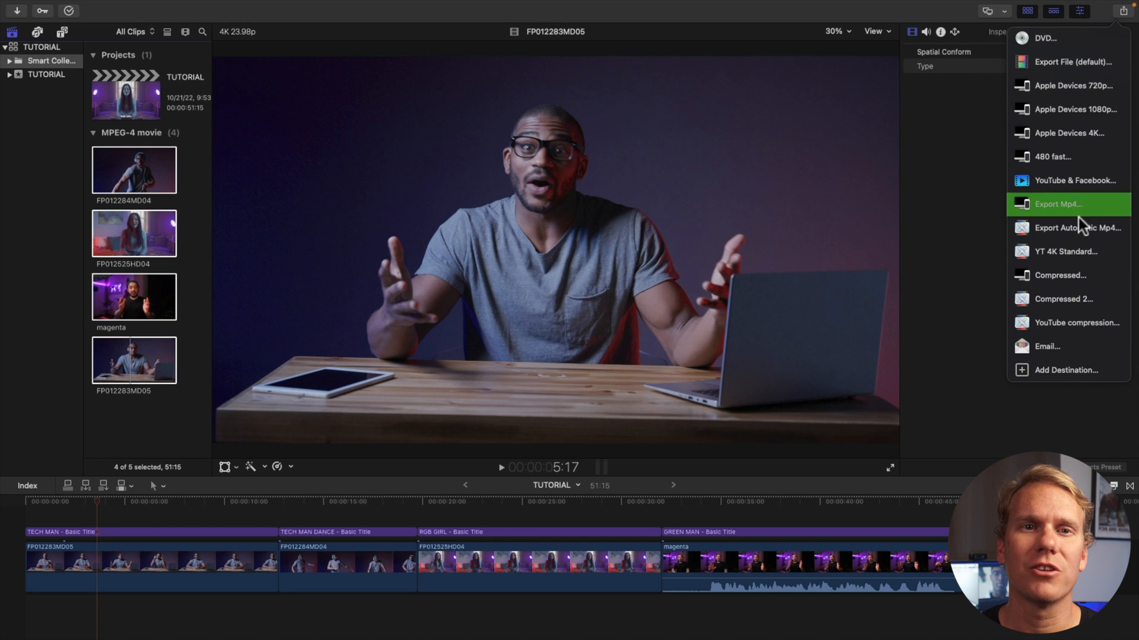
{"action": "left_click", "coordinate": [134, 233]}
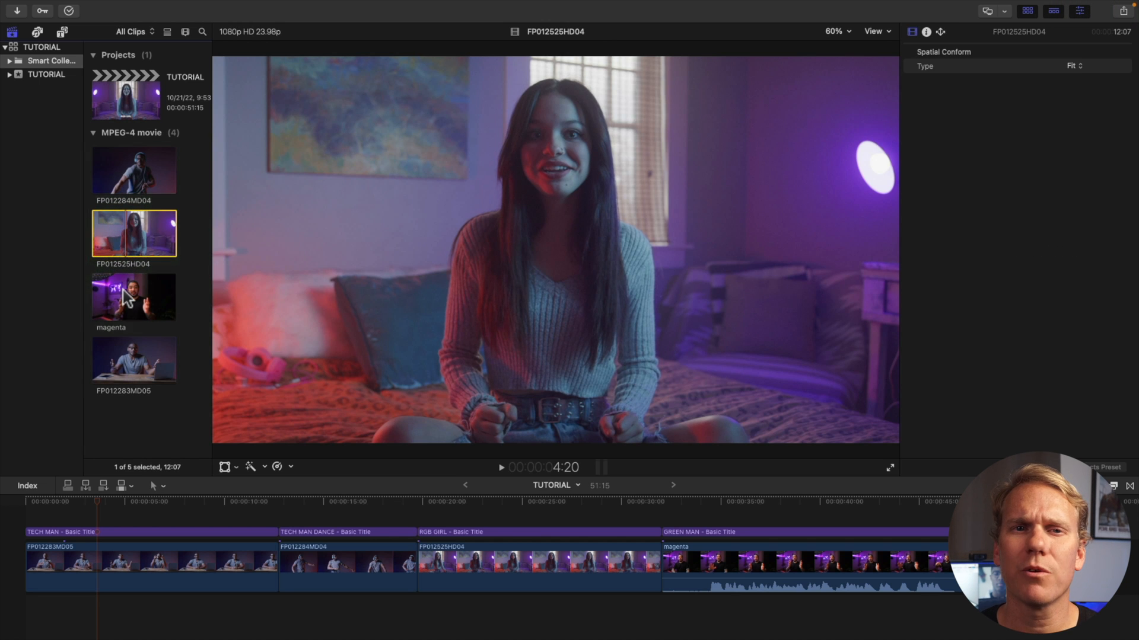
{"action": "left_click", "coordinate": [134, 360]}
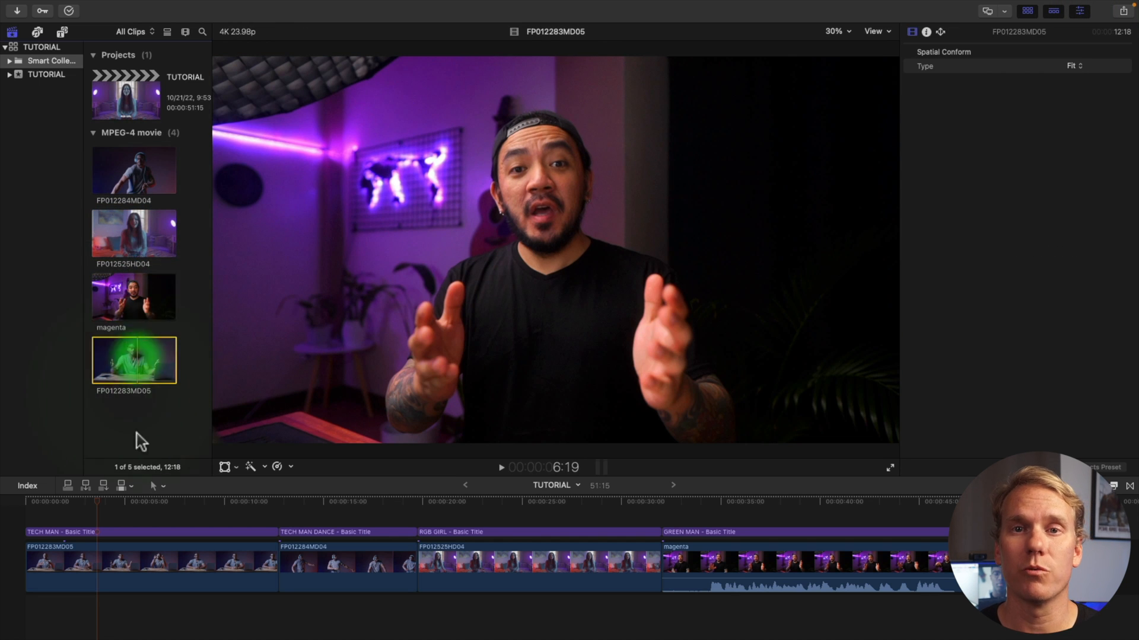
{"action": "left_click", "coordinate": [189, 500]}
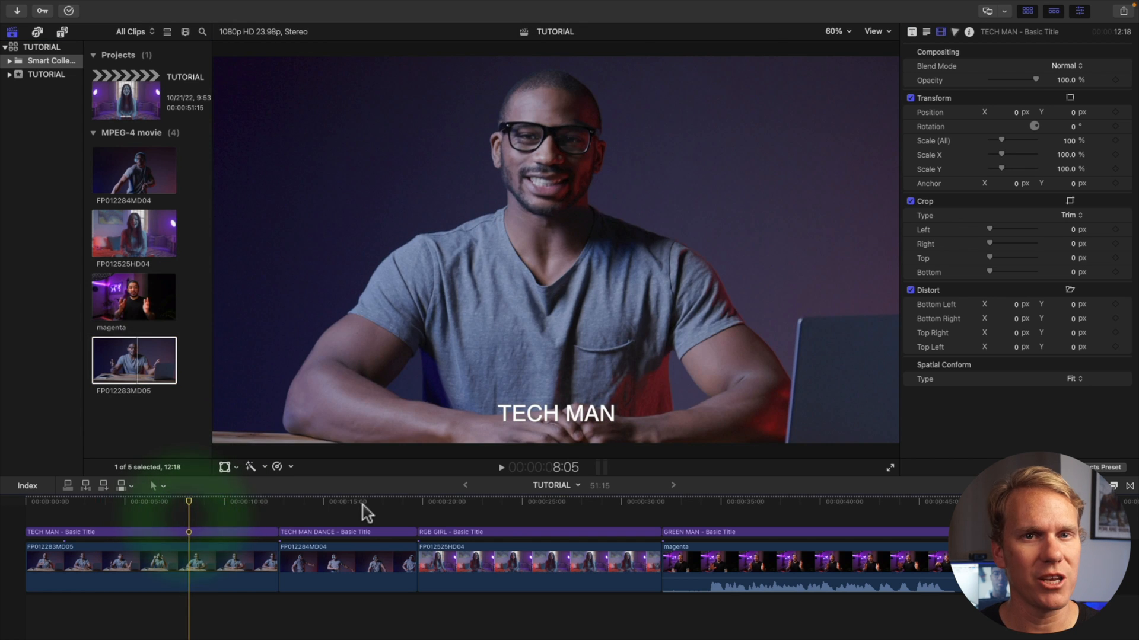
{"action": "left_click", "coordinate": [509, 500]}
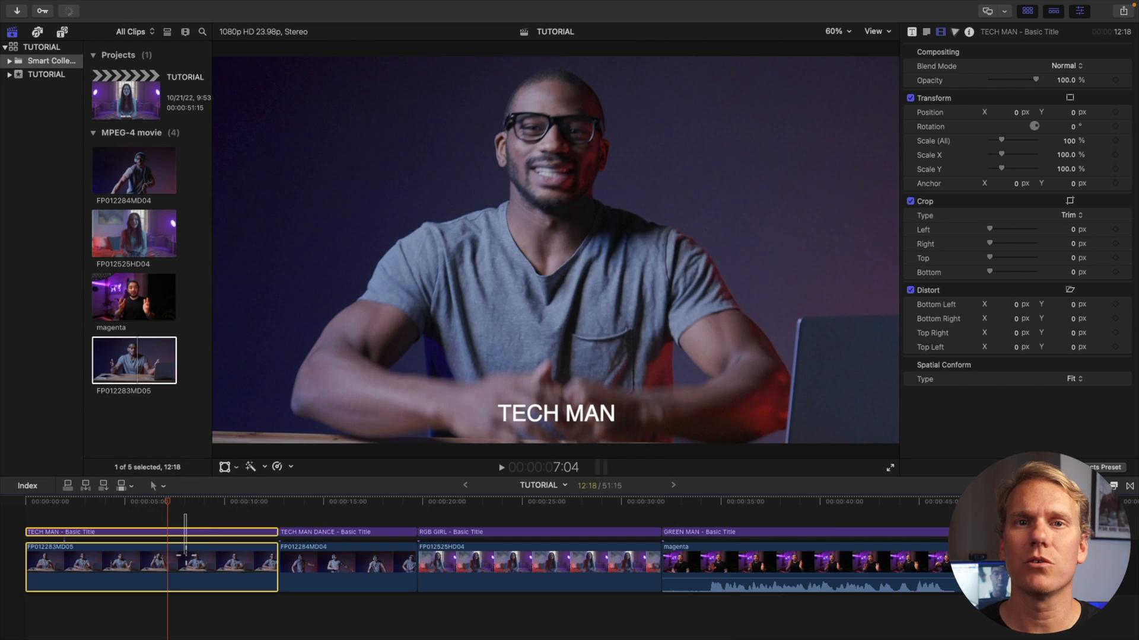
{"action": "left_click", "coordinate": [570, 562]}
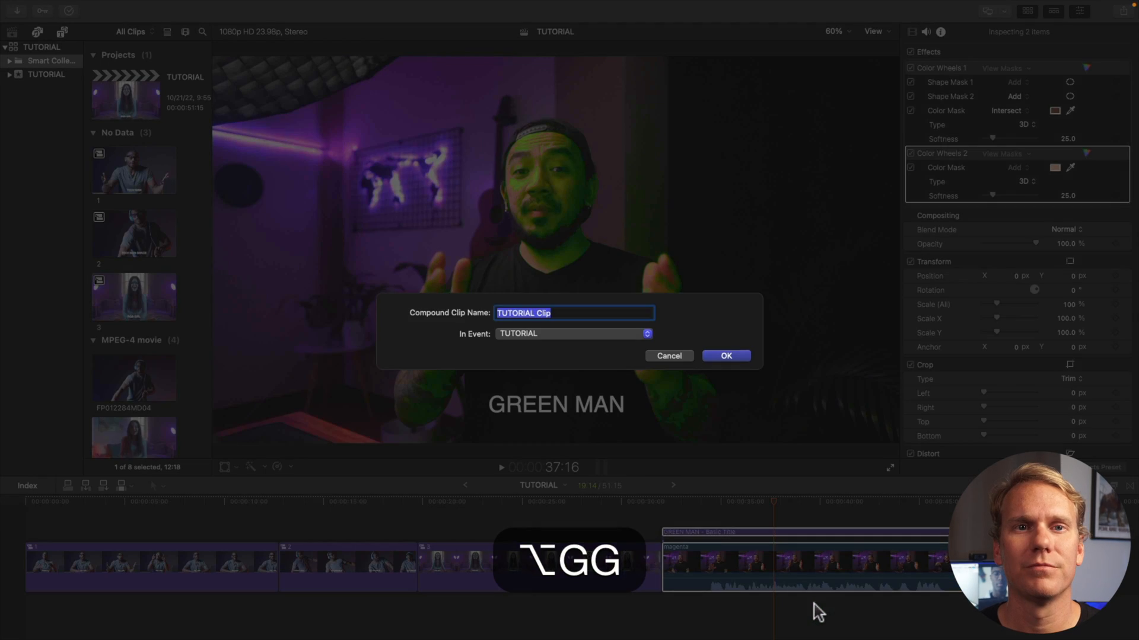
Step: Confirm the compound clip and reveal the library's Smart Collections
{"action": "left_click", "coordinate": [725, 356]}
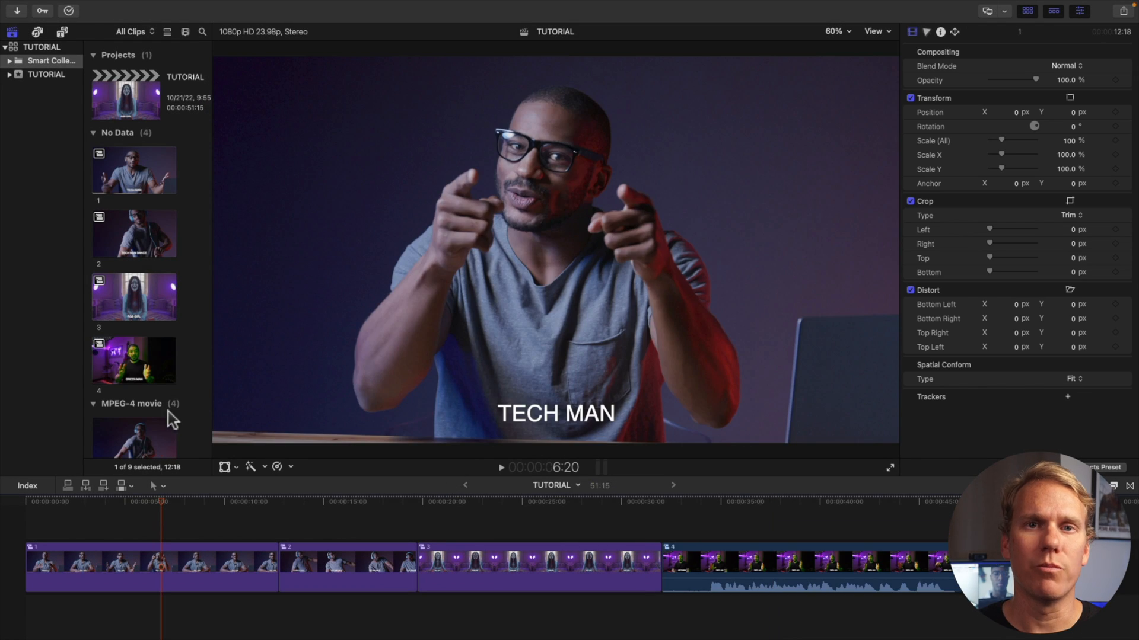
{"action": "mouse_move", "coordinate": [33, 72]}
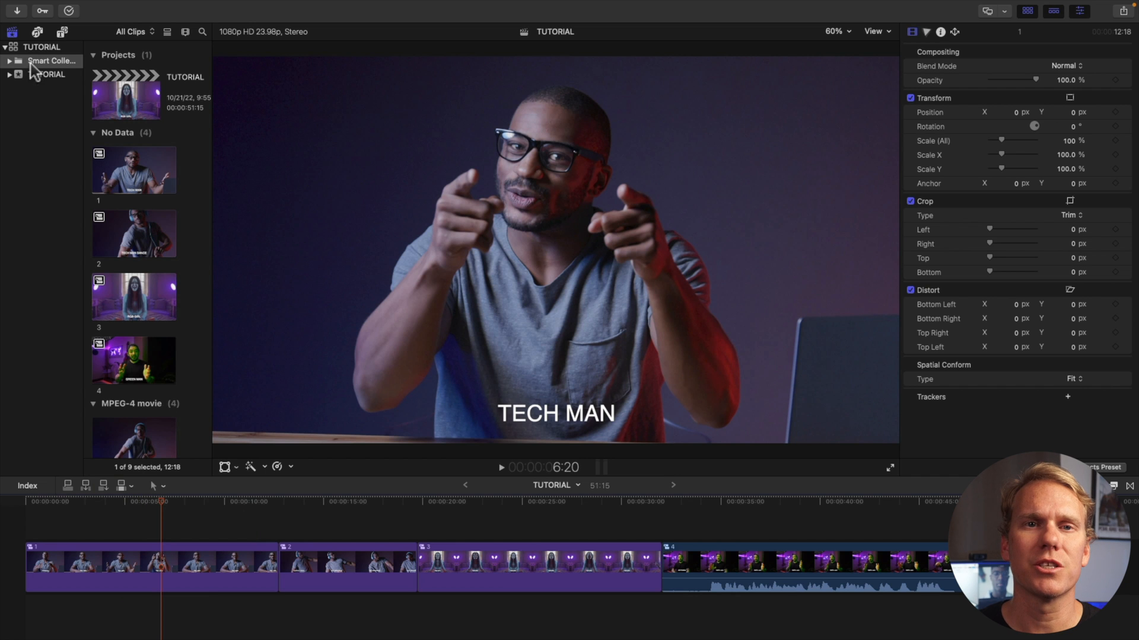
{"action": "left_click", "coordinate": [9, 61]}
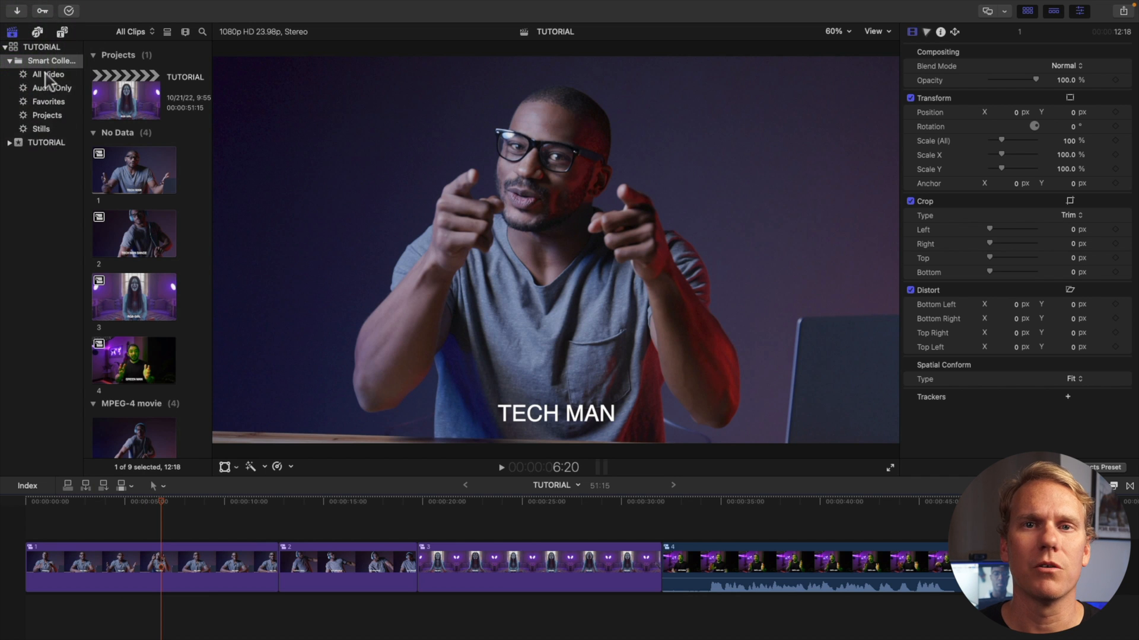
Step: Add Used Media and Type is Compound rules to the All Video smart collection
{"action": "double_click", "coordinate": [48, 73]}
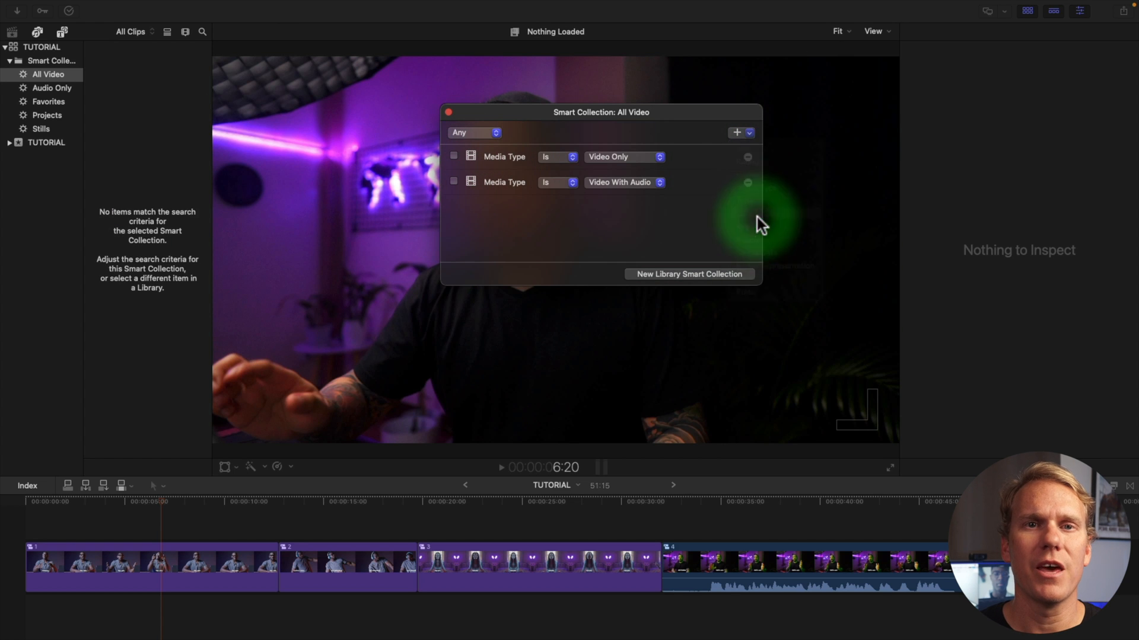
{"action": "left_click", "coordinate": [736, 132]}
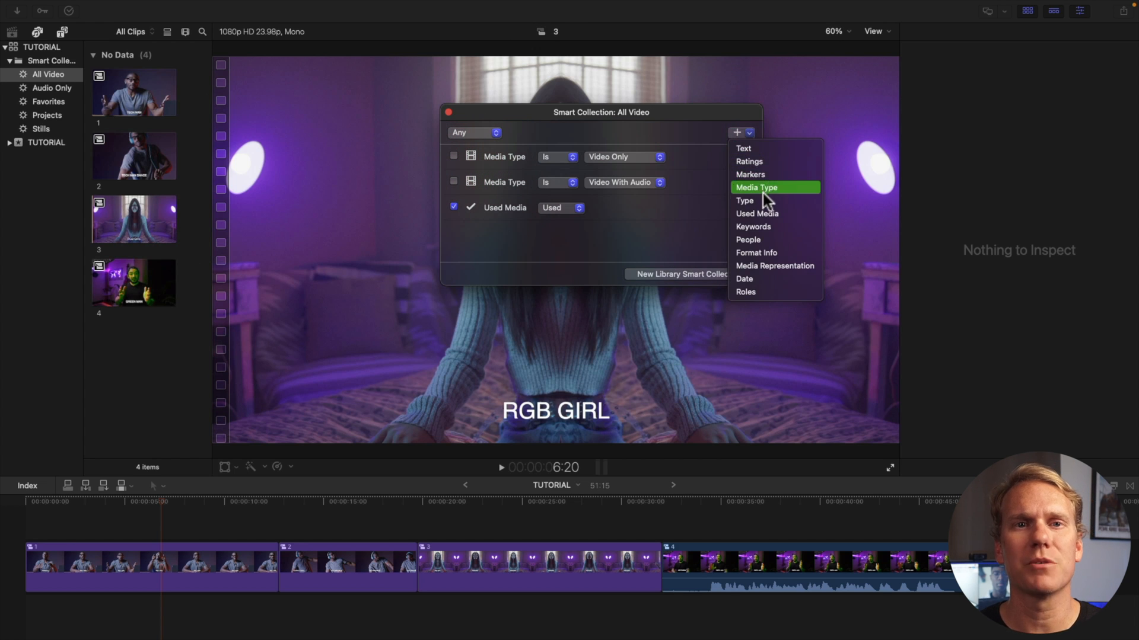
{"action": "left_click", "coordinate": [745, 200]}
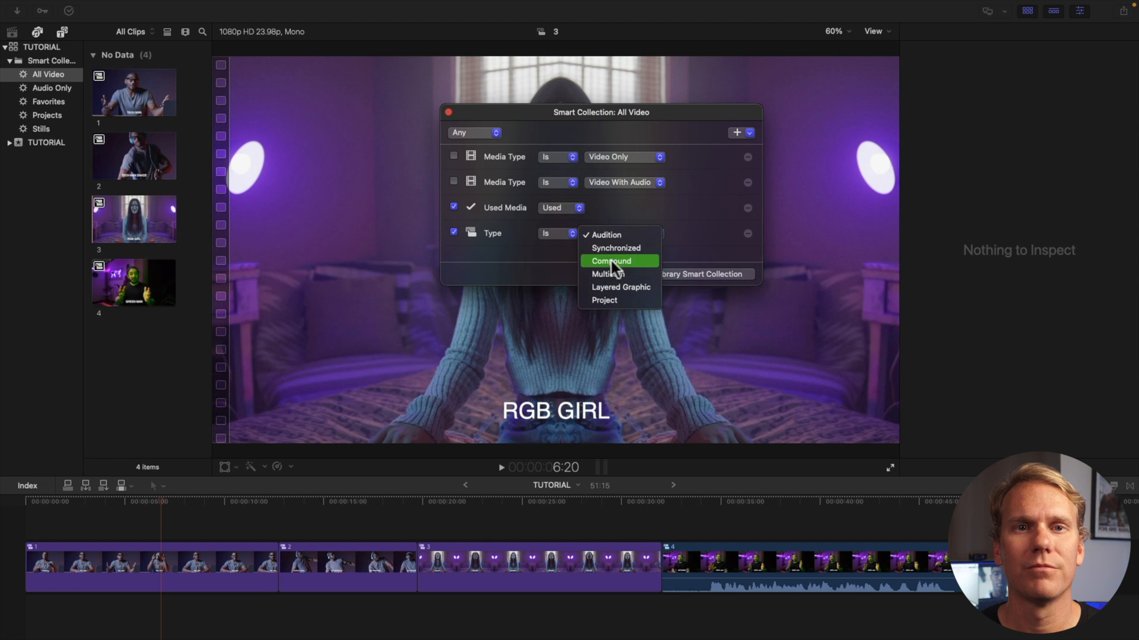
{"action": "left_click", "coordinate": [611, 261]}
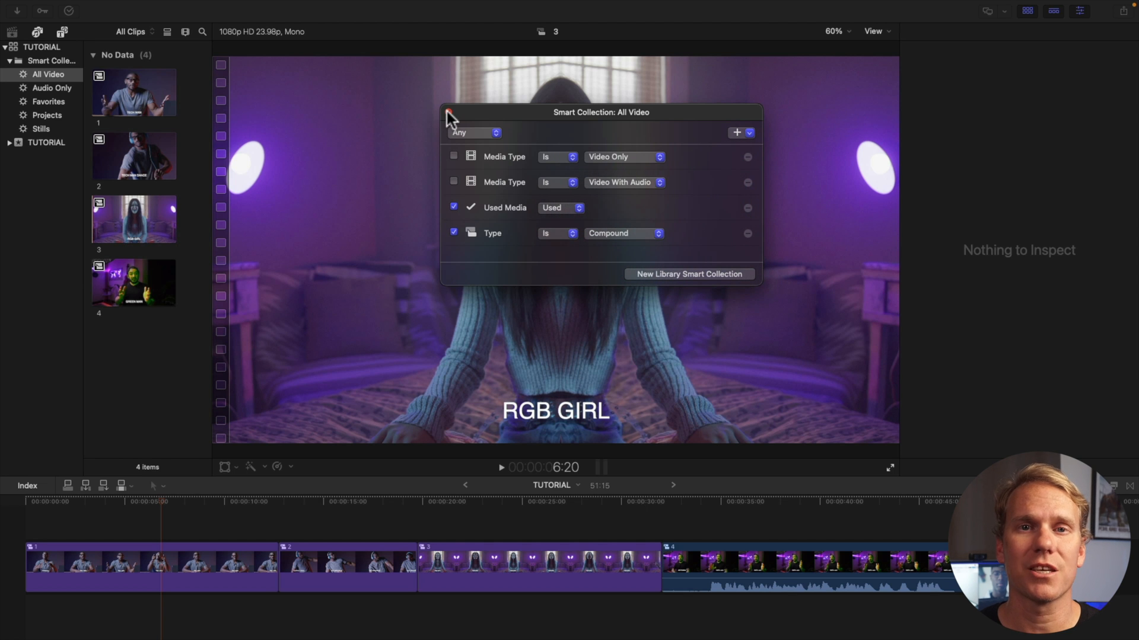
{"action": "left_click", "coordinate": [448, 113]}
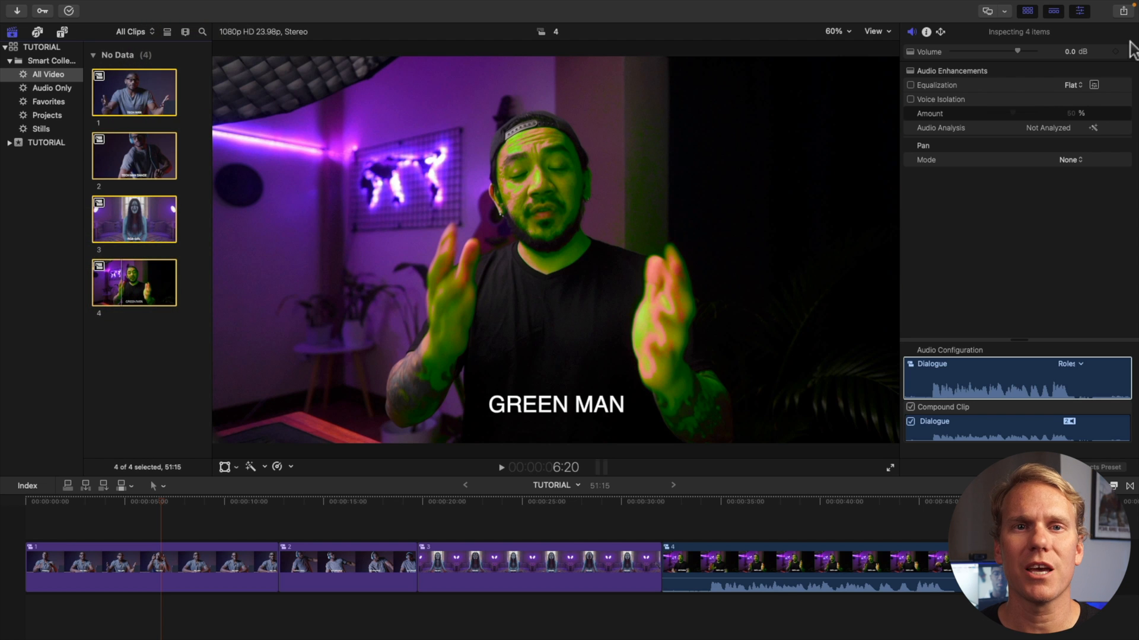
Step: Choose a share destination for the four selected browser clips
{"action": "left_click", "coordinate": [1128, 11]}
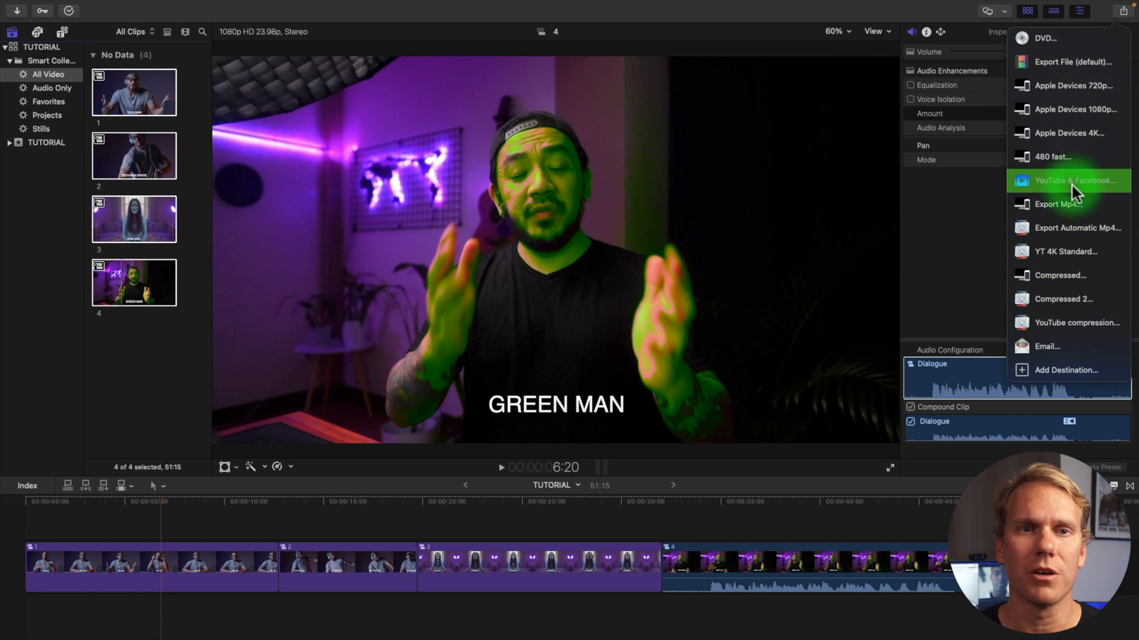
{"action": "left_click", "coordinate": [1074, 181]}
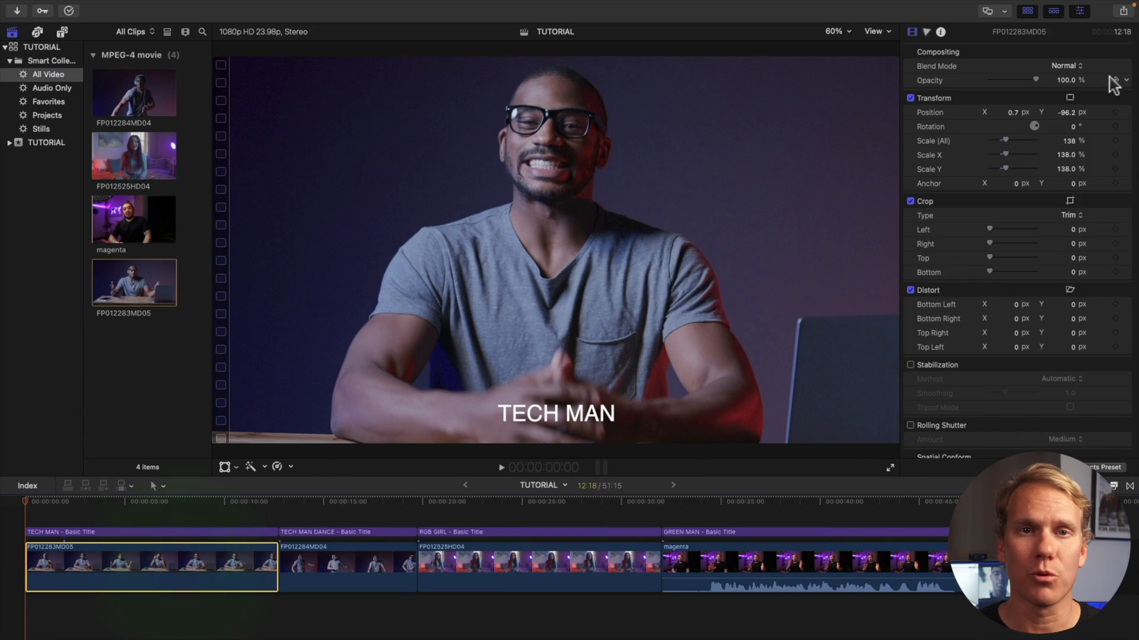
Step: Start an Export Mp4 share of the whole project and cancel it
{"action": "left_click", "coordinate": [1124, 11]}
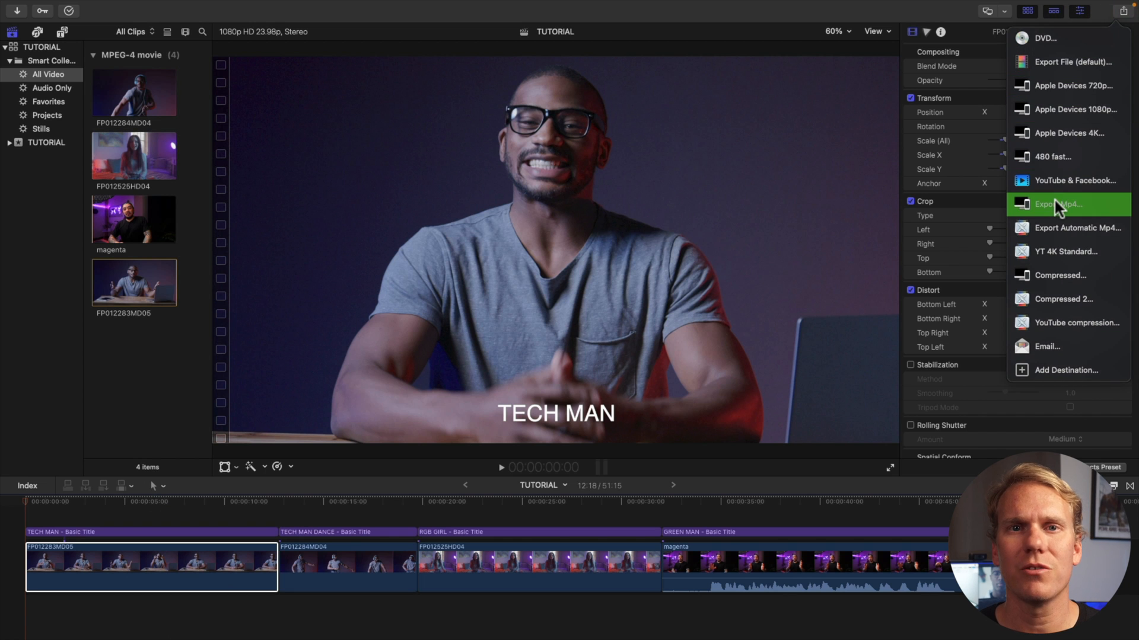
{"action": "left_click", "coordinate": [1060, 204]}
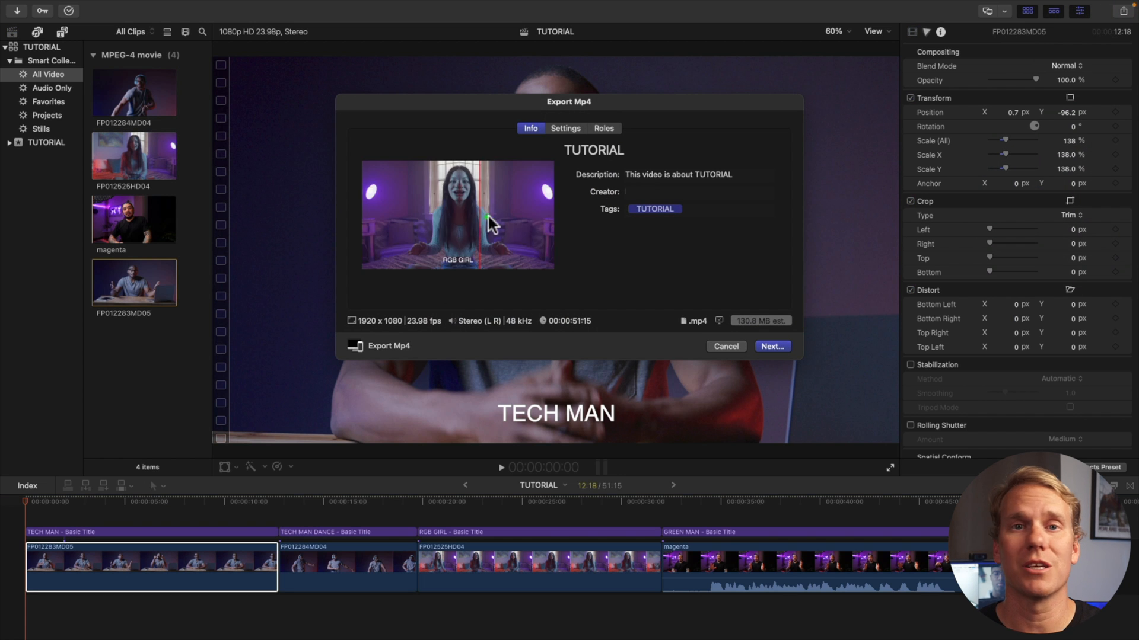
{"action": "left_click", "coordinate": [724, 346]}
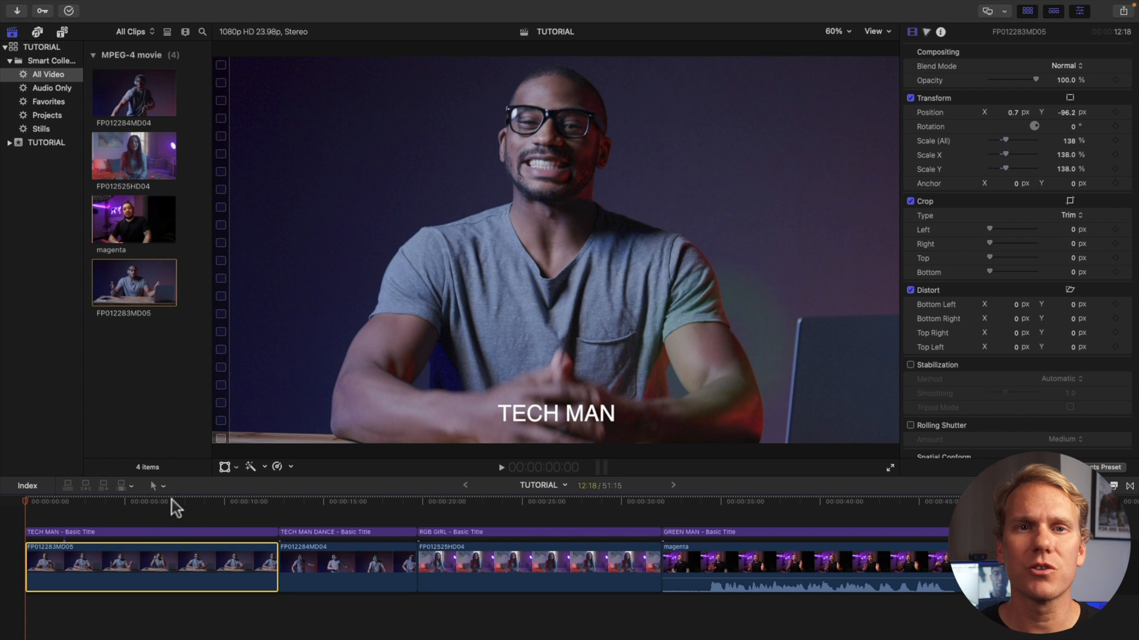
{"action": "mouse_move", "coordinate": [218, 513]}
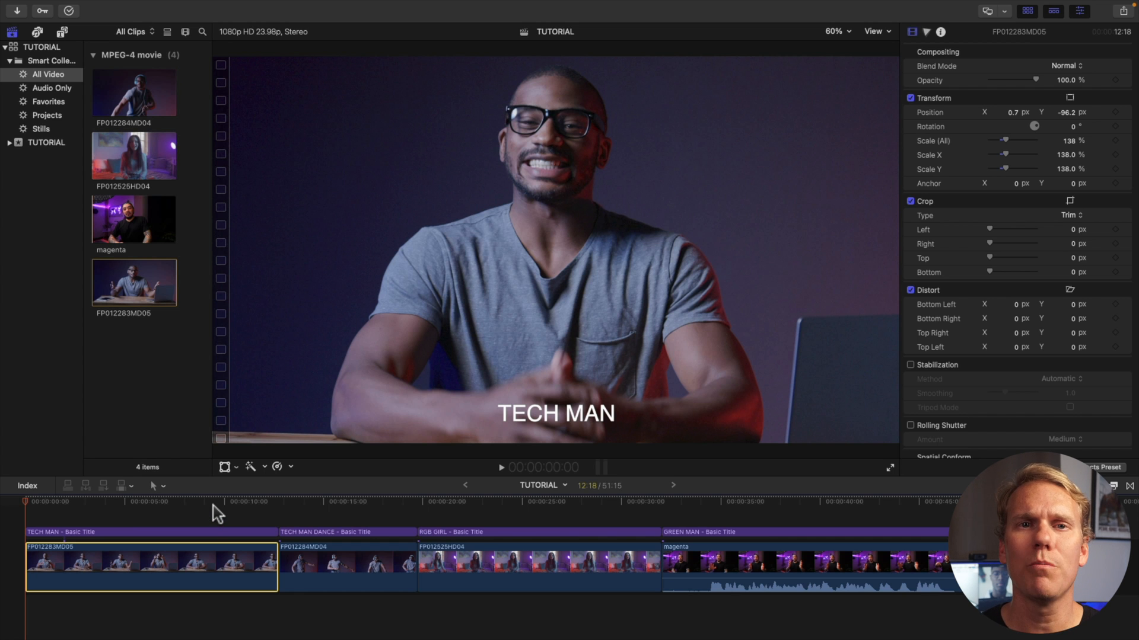
{"action": "mouse_move", "coordinate": [257, 523]}
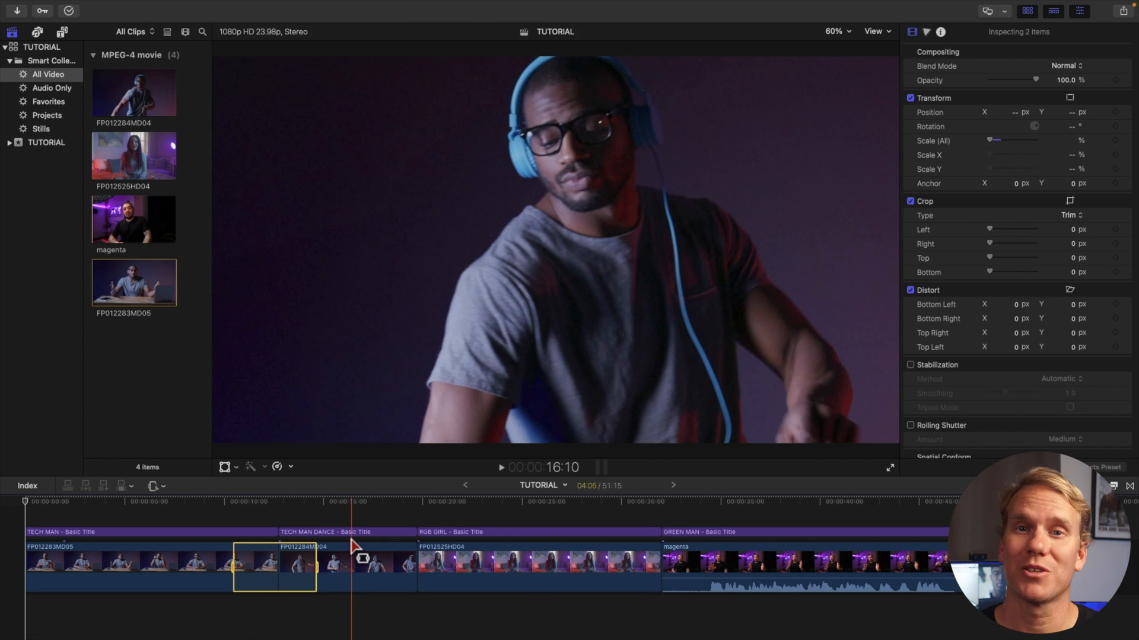
{"action": "left_click", "coordinate": [242, 500]}
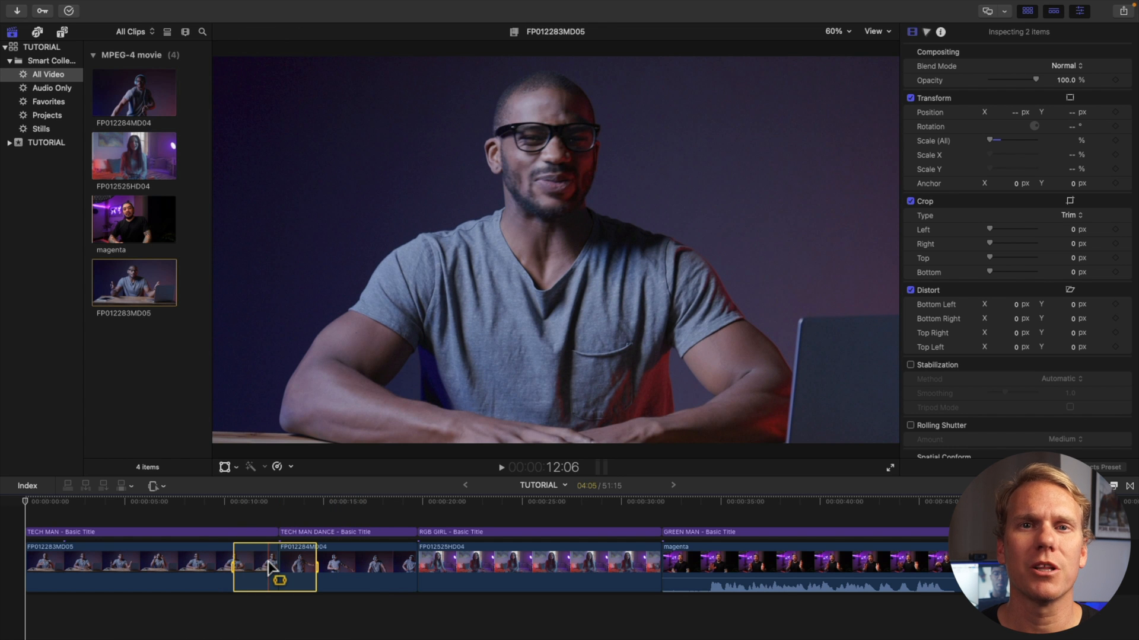
{"action": "left_click", "coordinate": [1124, 11]}
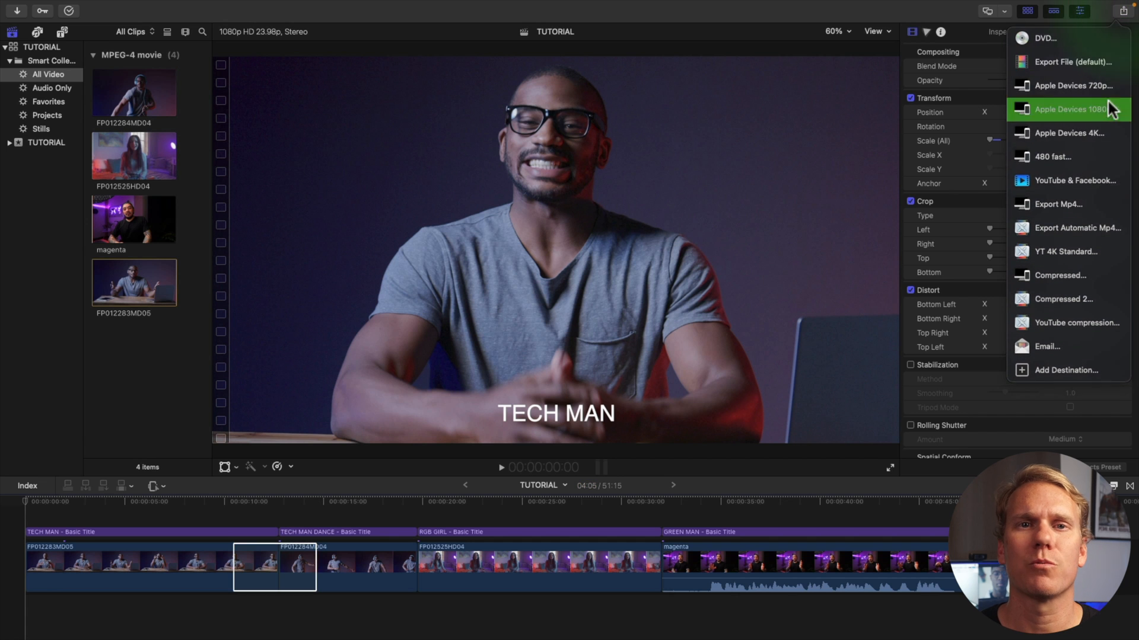
{"action": "left_click", "coordinate": [1059, 204]}
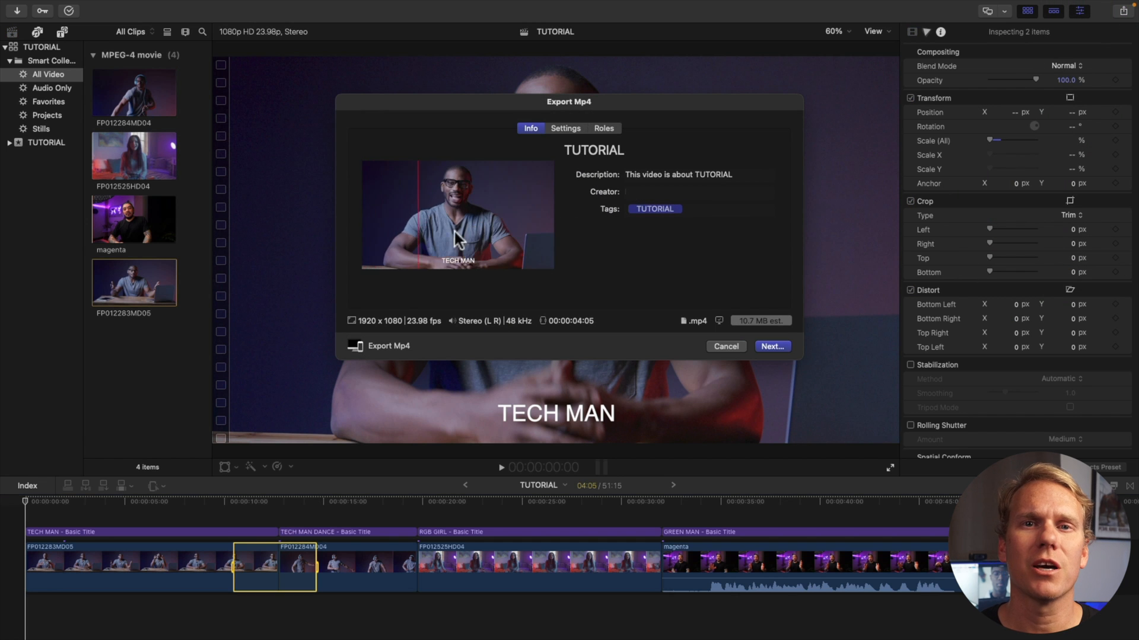
{"action": "mouse_move", "coordinate": [425, 236]}
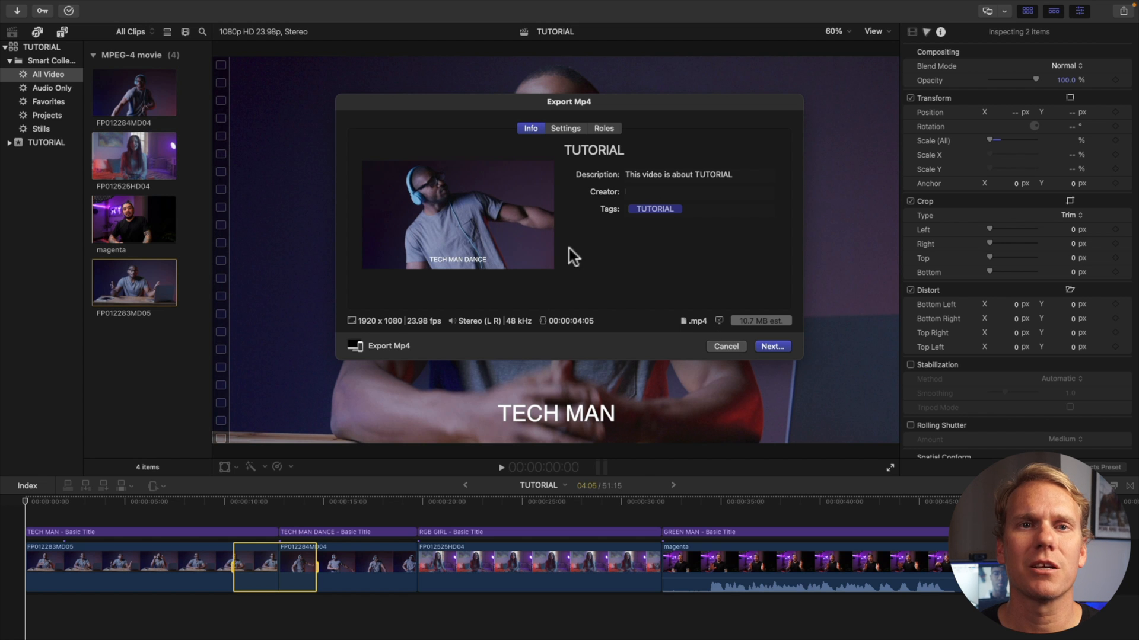
{"action": "mouse_move", "coordinate": [726, 345]}
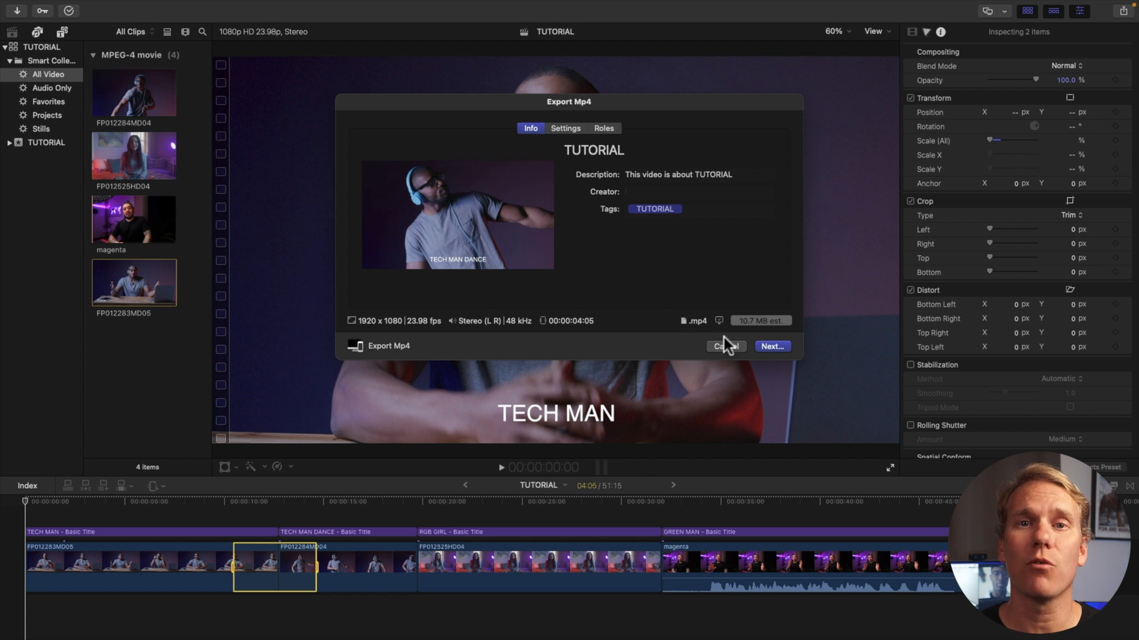
{"action": "left_click", "coordinate": [723, 346]}
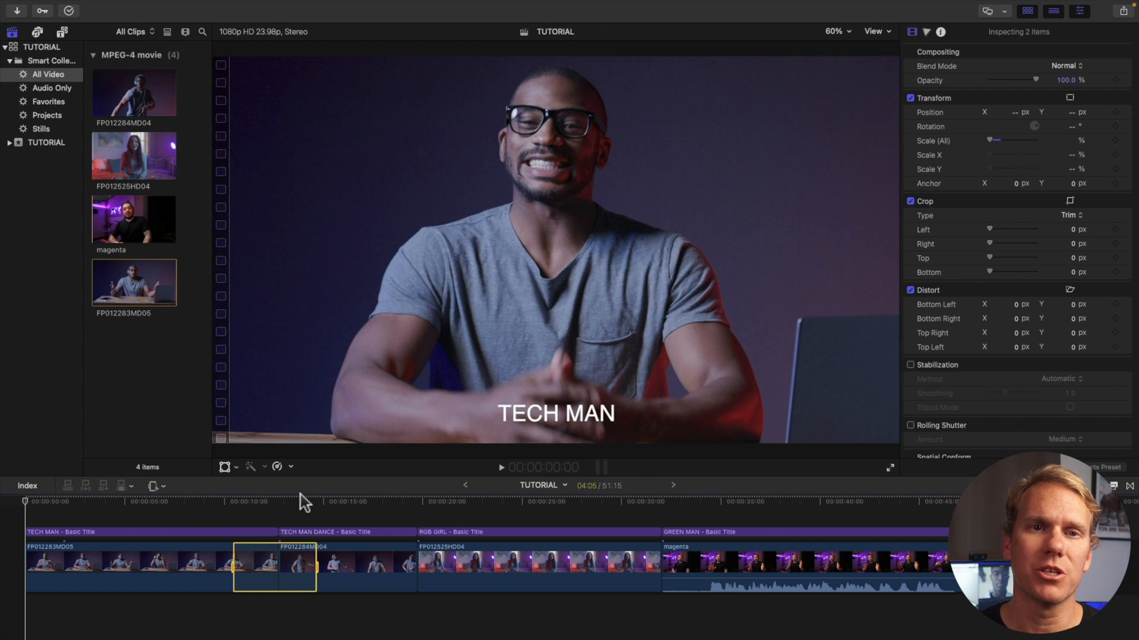
Step: Clear the range and set the whole TUTORIAL project to export as Audio Only, continuing to save
{"action": "left_click", "coordinate": [469, 508]}
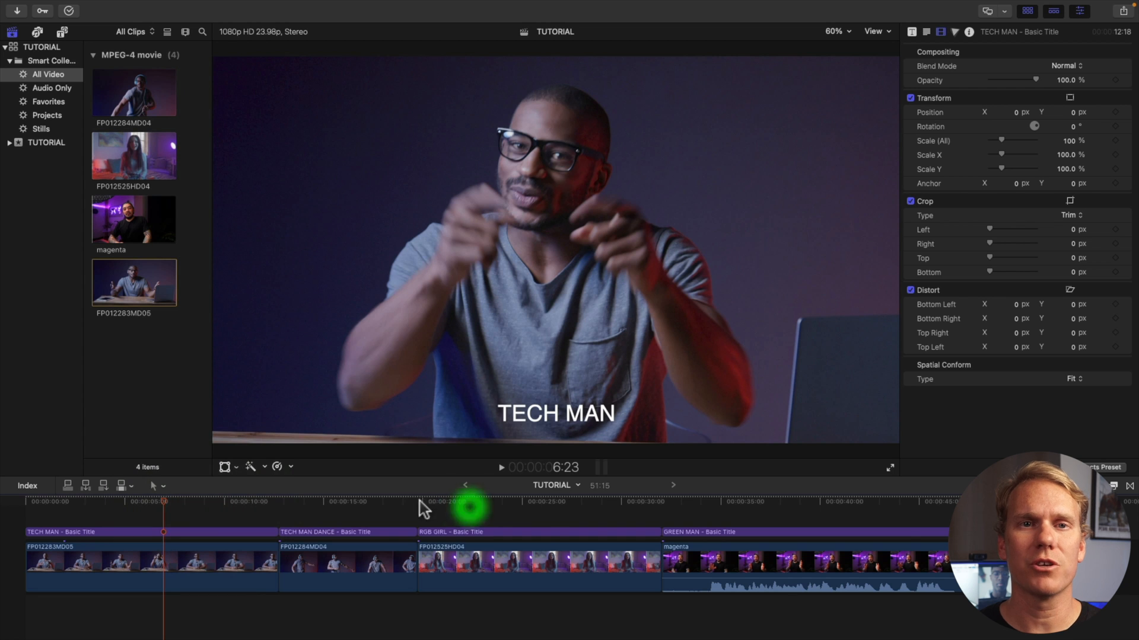
{"action": "left_click", "coordinate": [349, 509]}
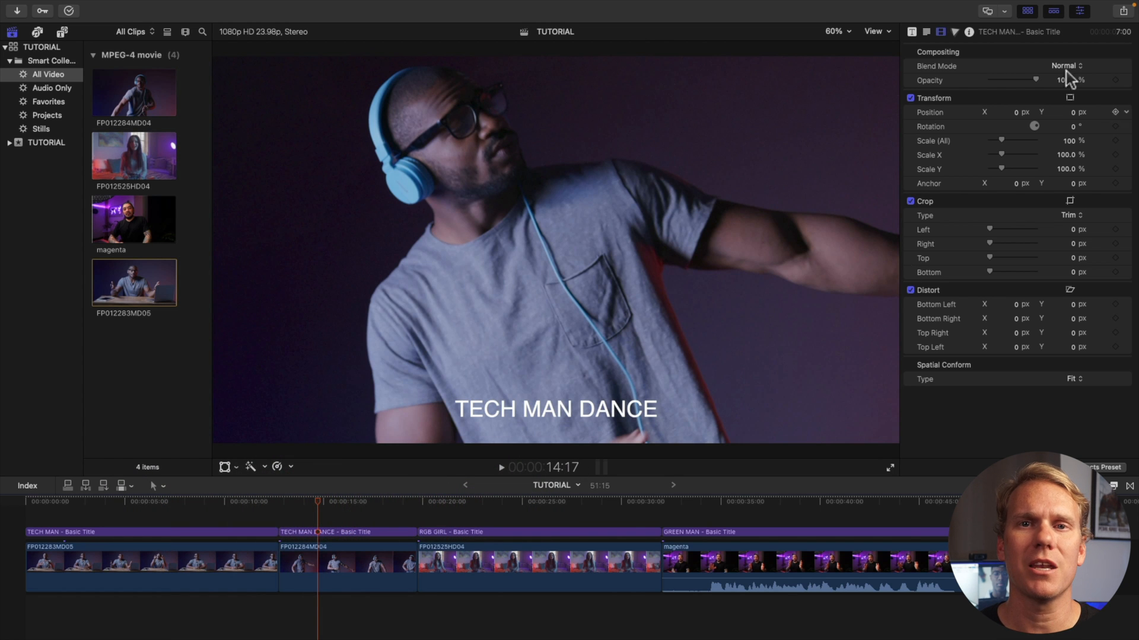
{"action": "key", "text": "cmd+e"}
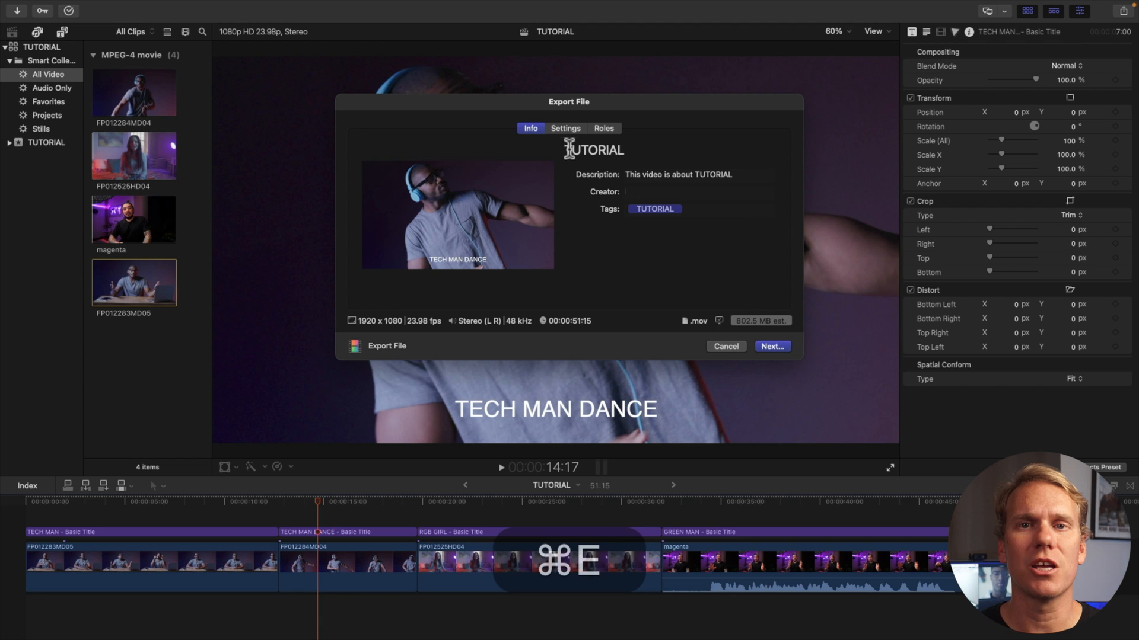
{"action": "left_click", "coordinate": [565, 128]}
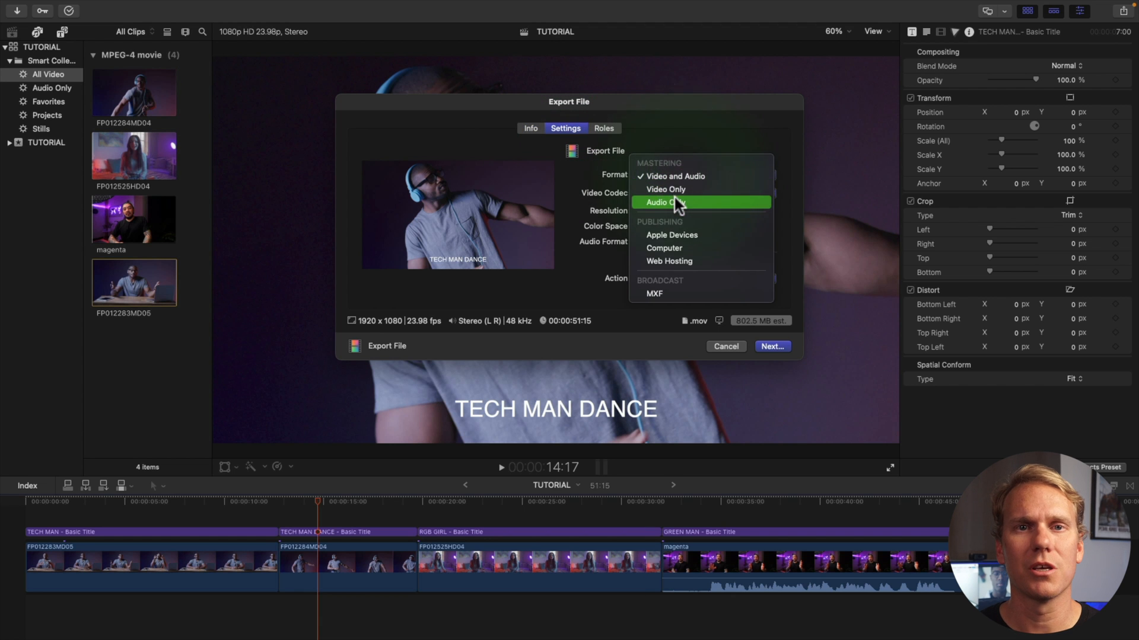
{"action": "left_click", "coordinate": [661, 202]}
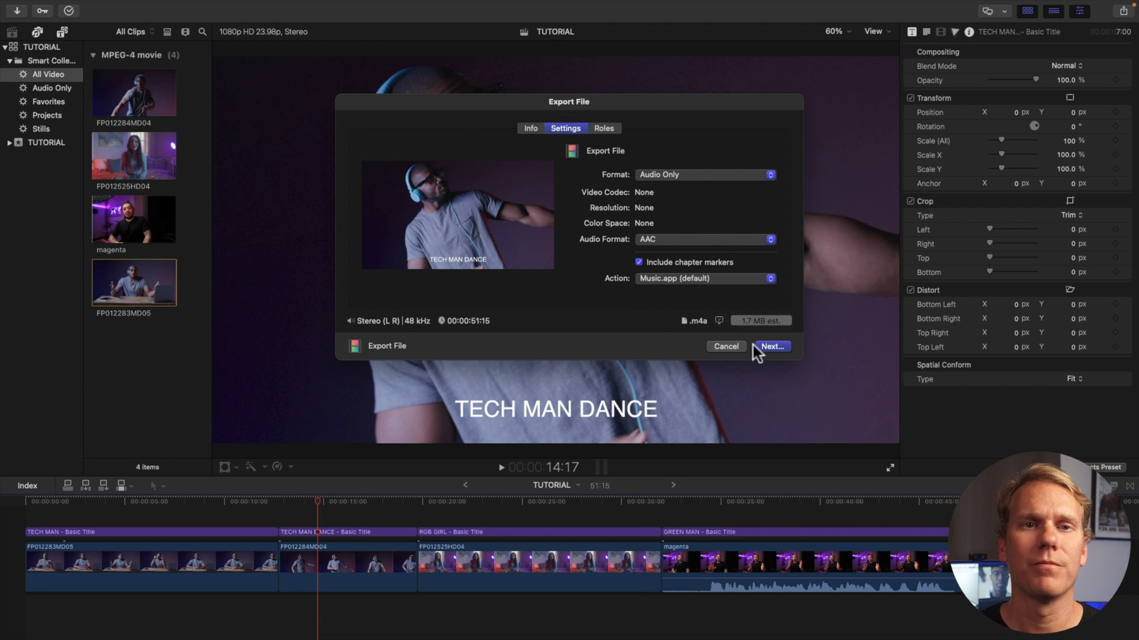
{"action": "left_click", "coordinate": [725, 346]}
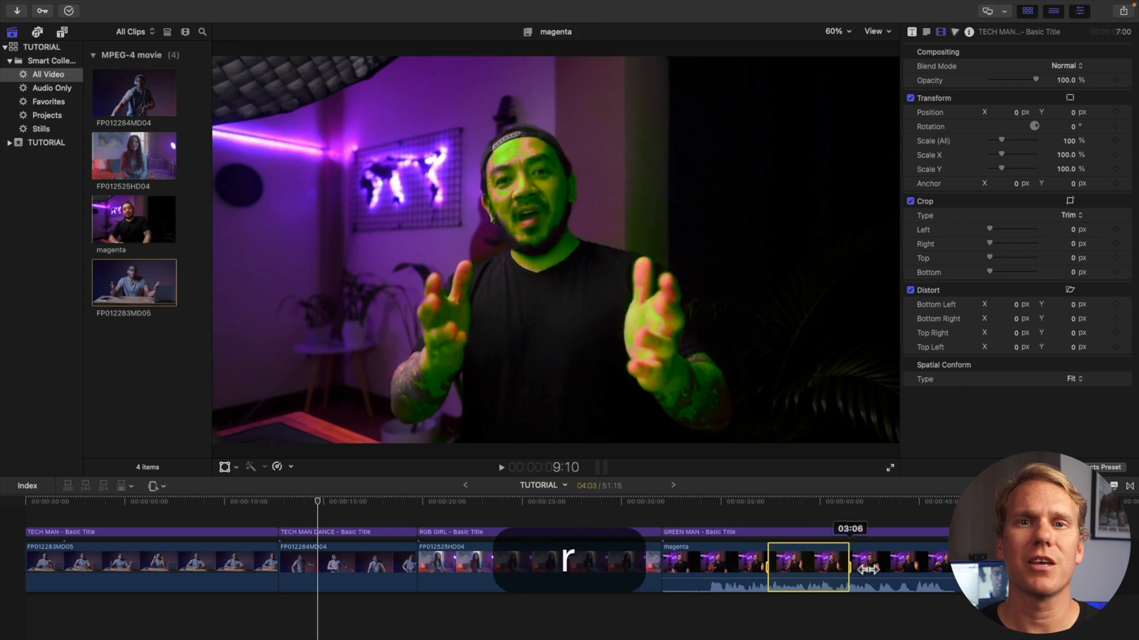
Step: Export the marked GREEN MAN range as Audio Only with AAC format
{"action": "key", "text": "cmd+e"}
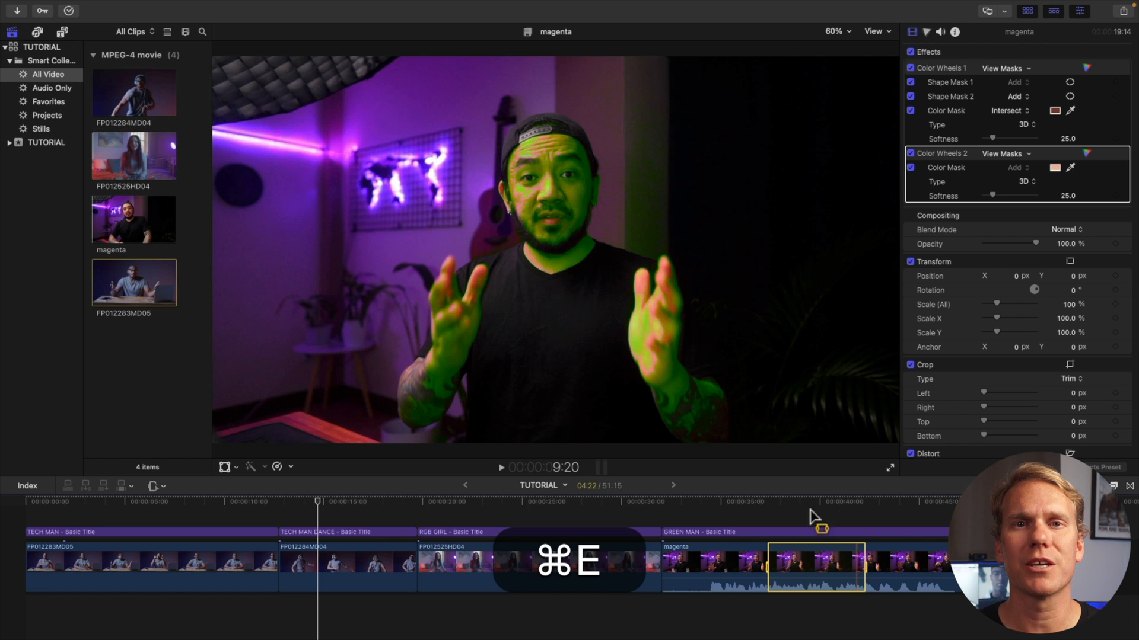
{"action": "key", "text": "cmd+e"}
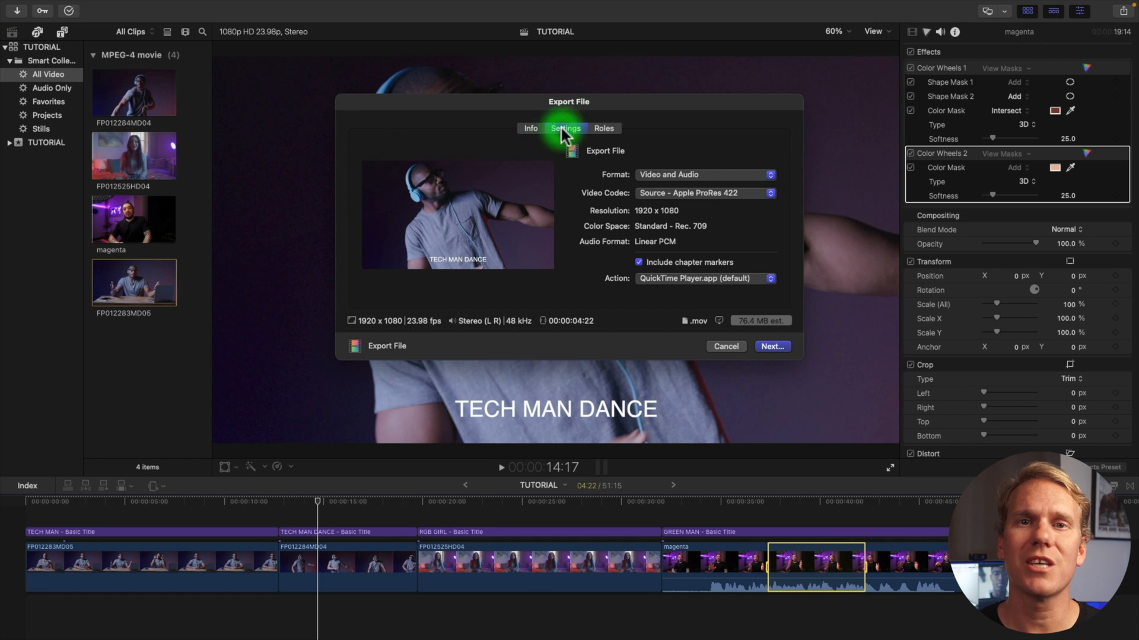
{"action": "left_click", "coordinate": [703, 174]}
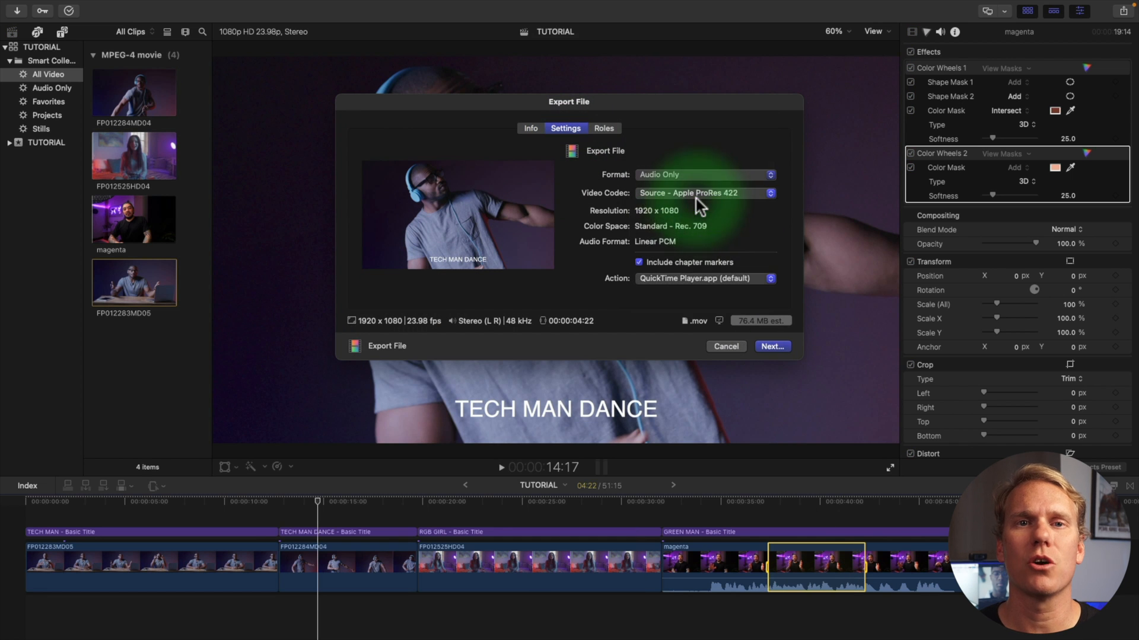
{"action": "left_click", "coordinate": [653, 241]}
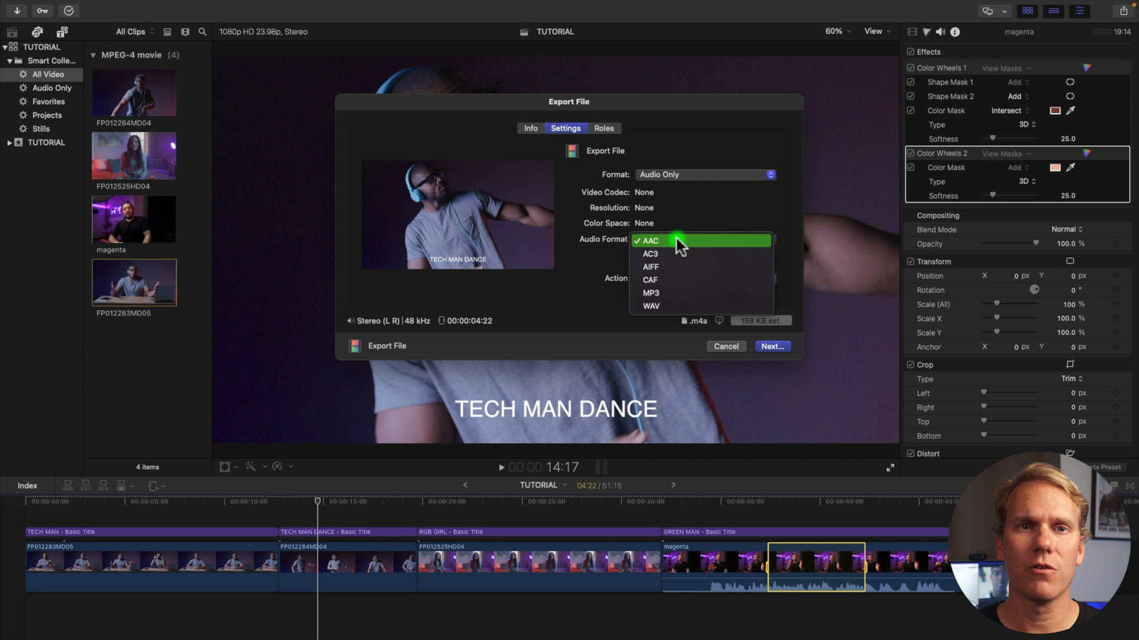
{"action": "left_click", "coordinate": [771, 347]}
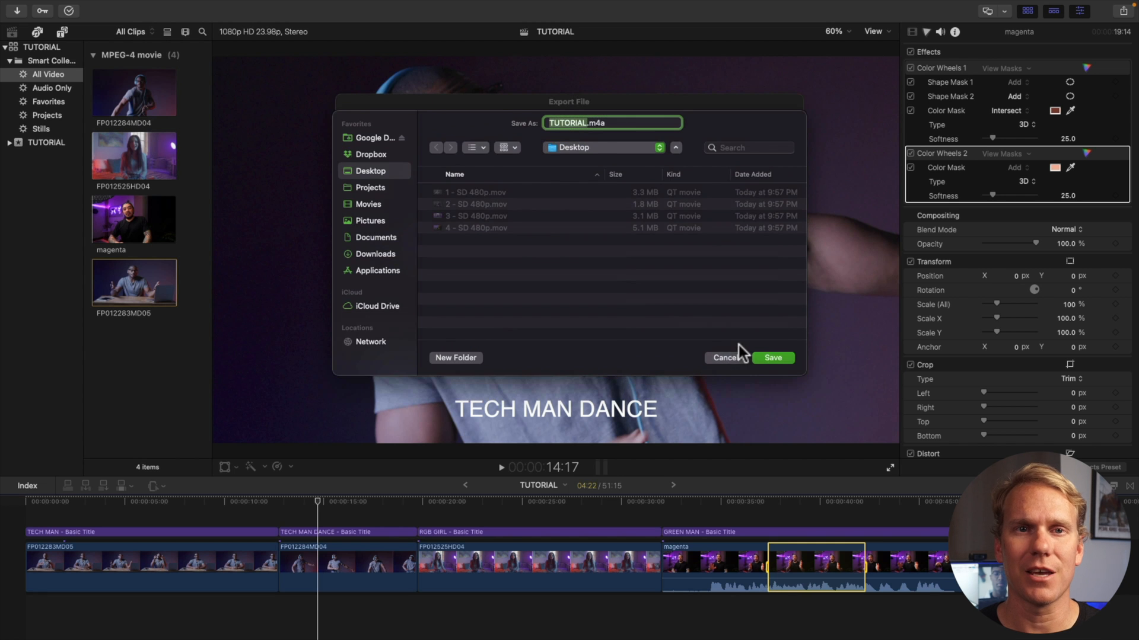